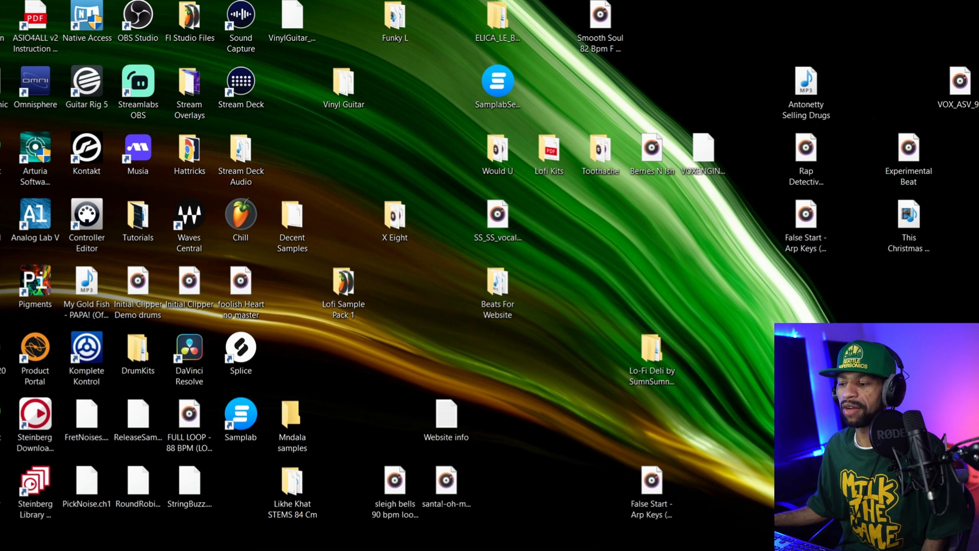
- Launch Samplab from its desktop shortcut to get an empty project
{"action": "double_click", "coordinate": [498, 82]}
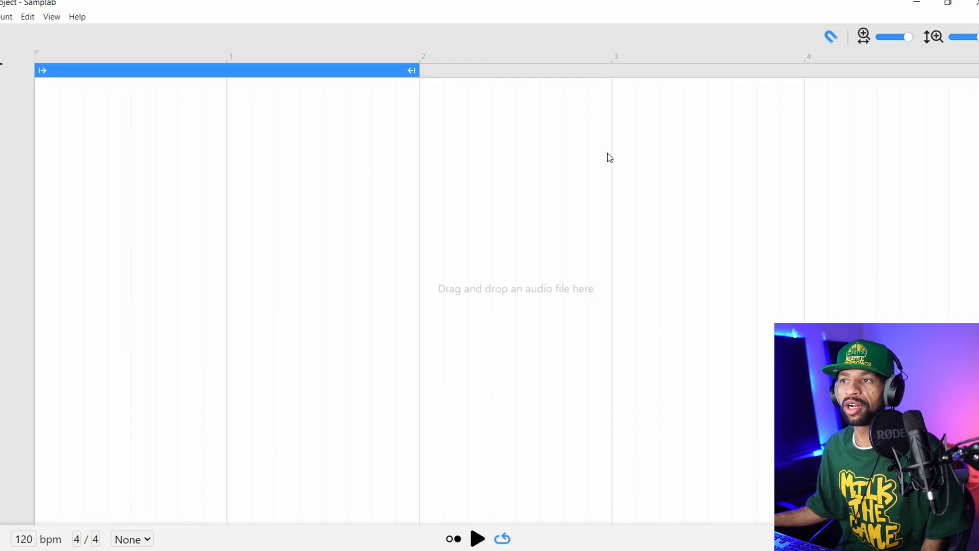
{"action": "mouse_move", "coordinate": [552, 184]}
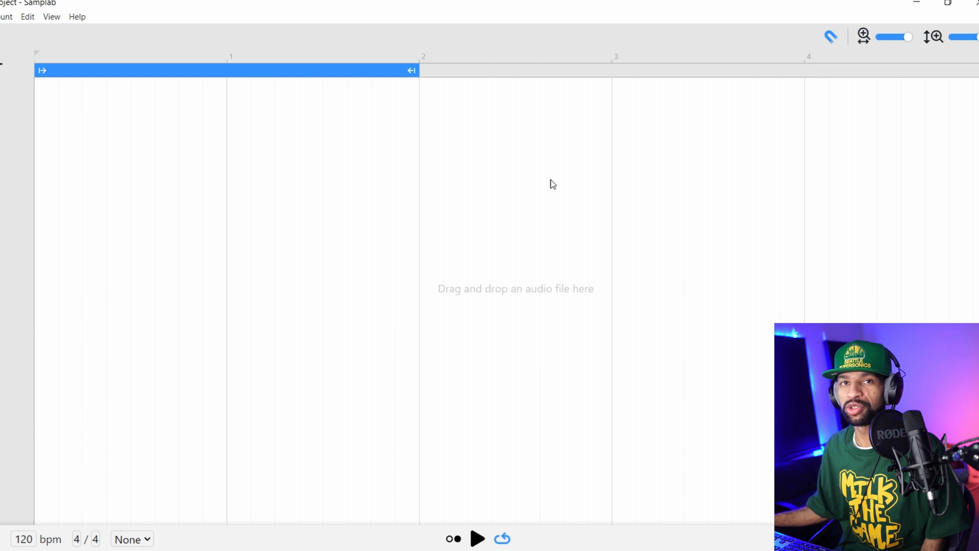
{"action": "mouse_move", "coordinate": [899, 36]}
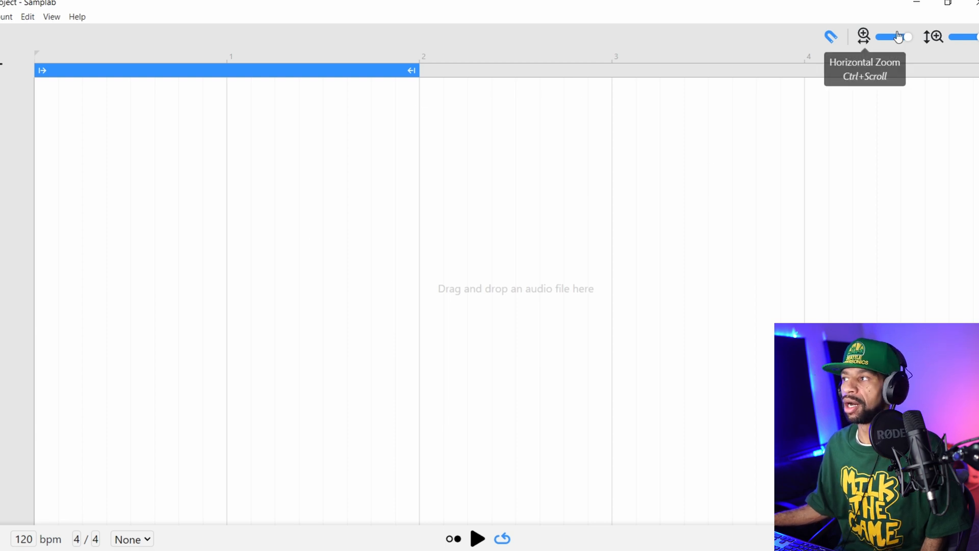
{"action": "mouse_move", "coordinate": [957, 6]}
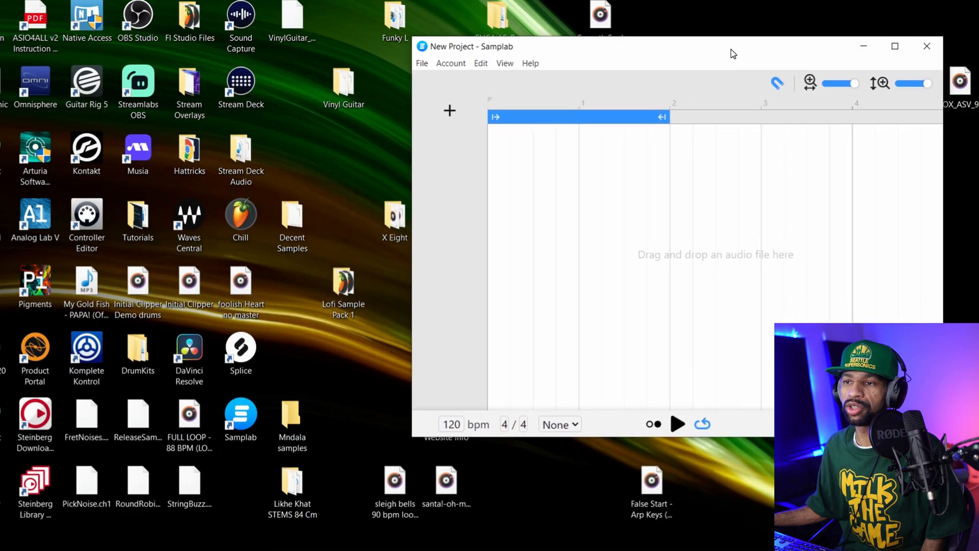
{"action": "mouse_move", "coordinate": [322, 259]}
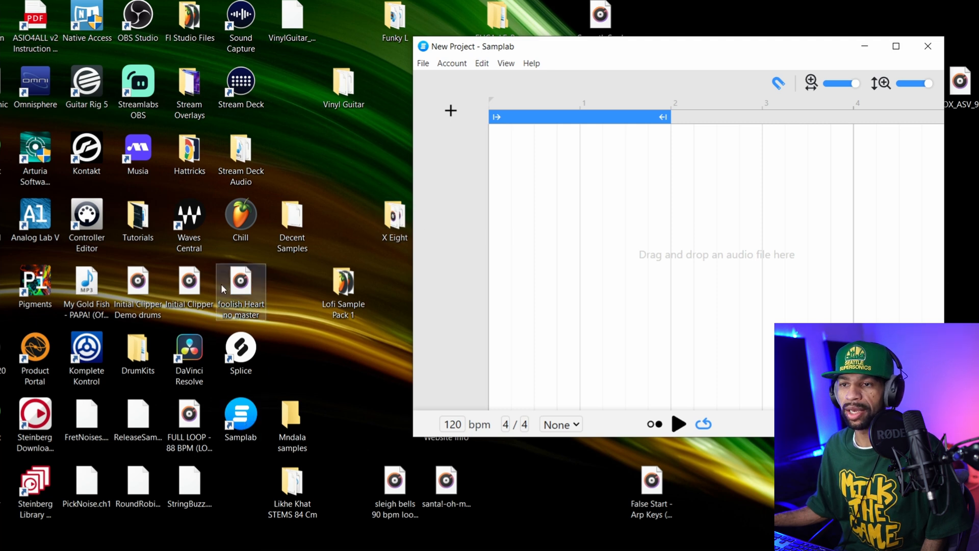
- Browse into DrumKits and the PATENT SOUNDS - LIFT OFF pack folder
{"action": "double_click", "coordinate": [137, 346]}
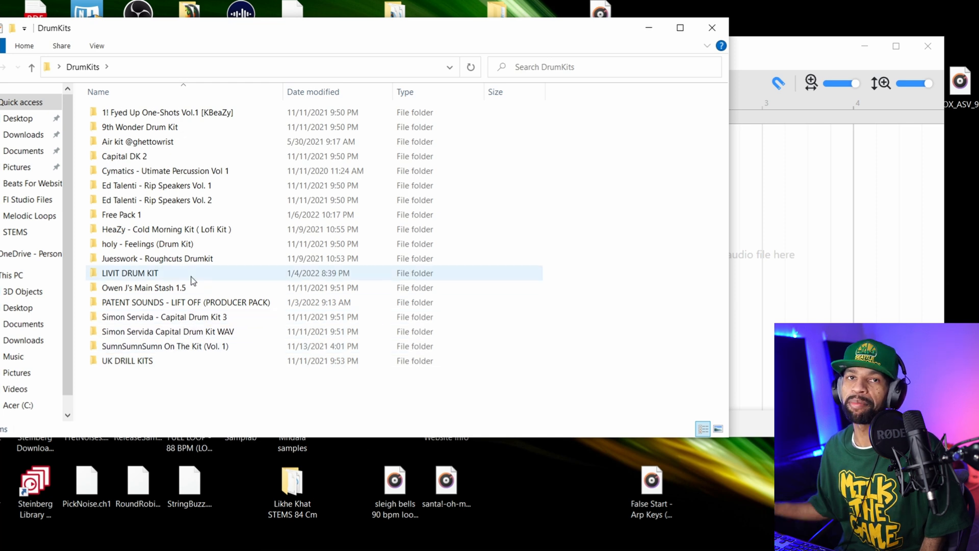
{"action": "mouse_move", "coordinate": [192, 281]}
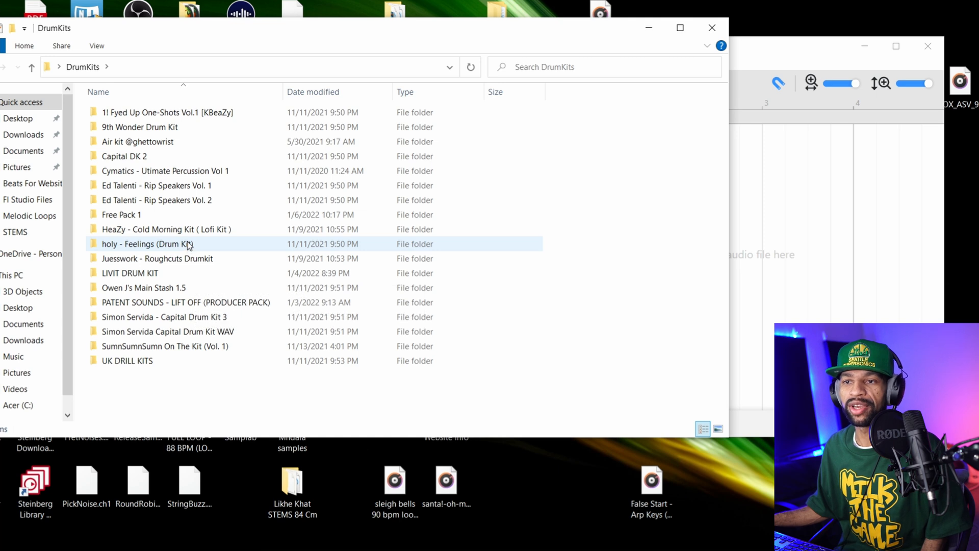
{"action": "left_click", "coordinate": [166, 229]}
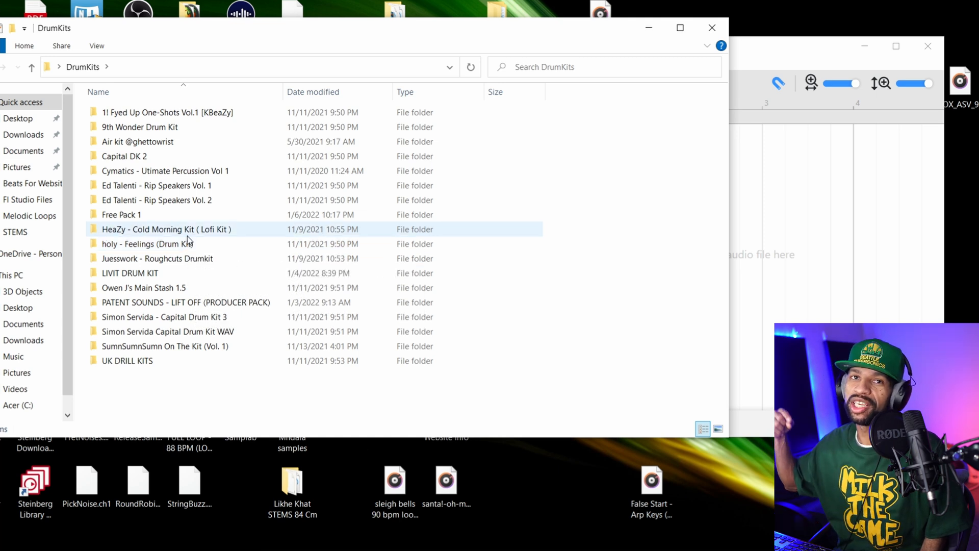
{"action": "left_click", "coordinate": [148, 244]}
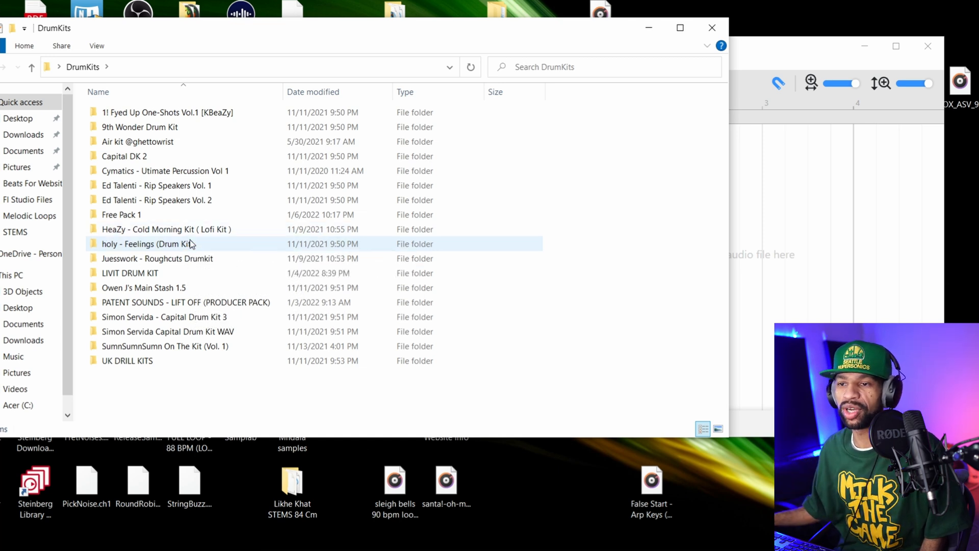
{"action": "double_click", "coordinate": [186, 301]}
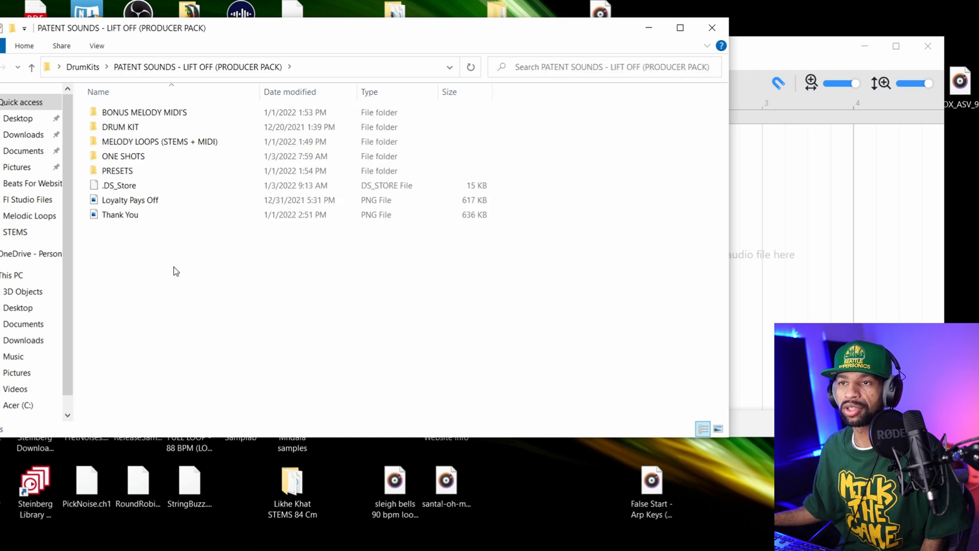
{"action": "left_click", "coordinate": [120, 127]}
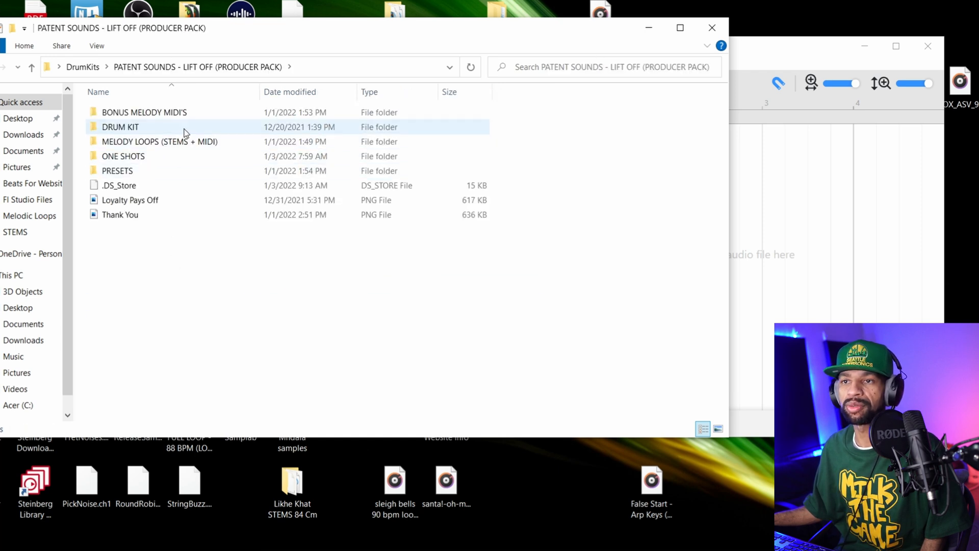
{"action": "mouse_move", "coordinate": [159, 141]}
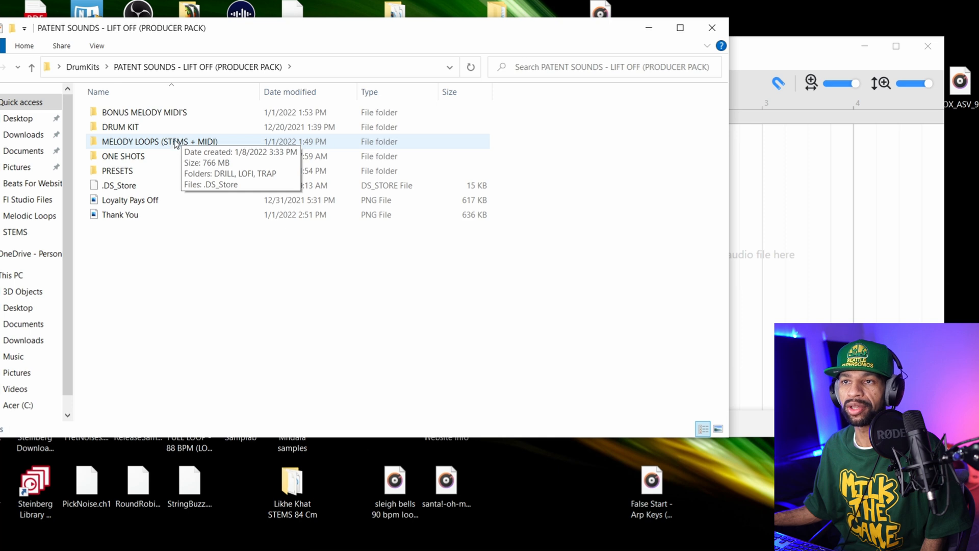
- Open MELODY LOOPS (STEMS + MIDI) > TRAP > False Start (Dmin) (140BPM) > Stems
{"action": "double_click", "coordinate": [159, 141]}
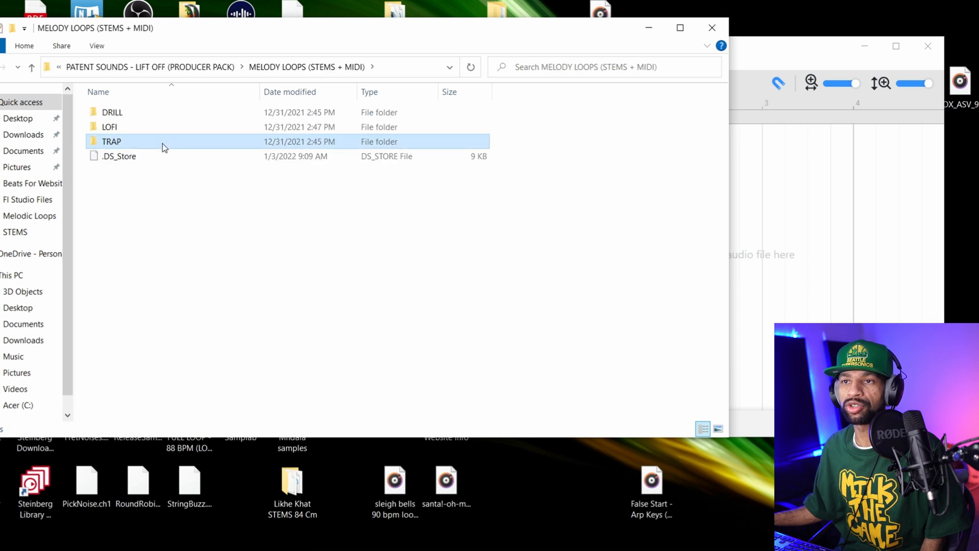
{"action": "double_click", "coordinate": [111, 141]}
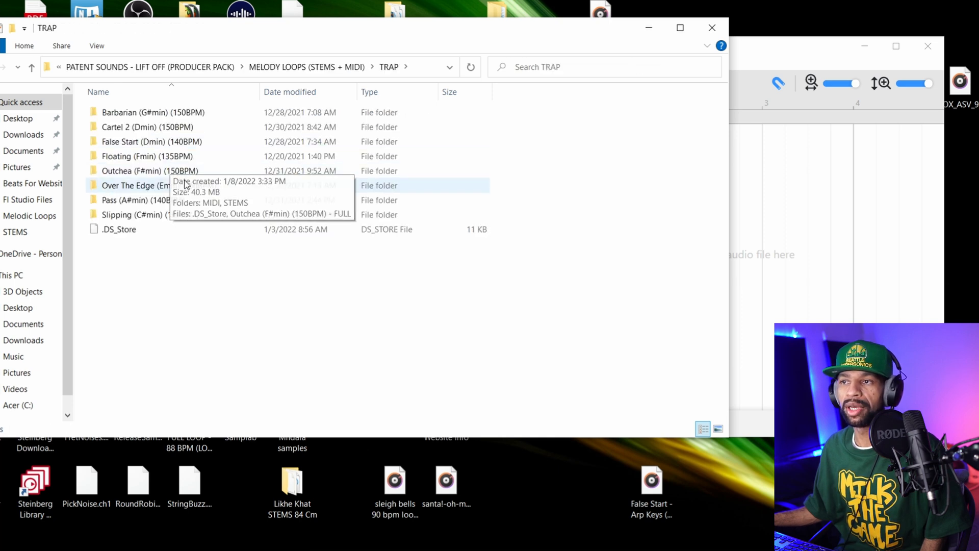
{"action": "left_click", "coordinate": [149, 141]}
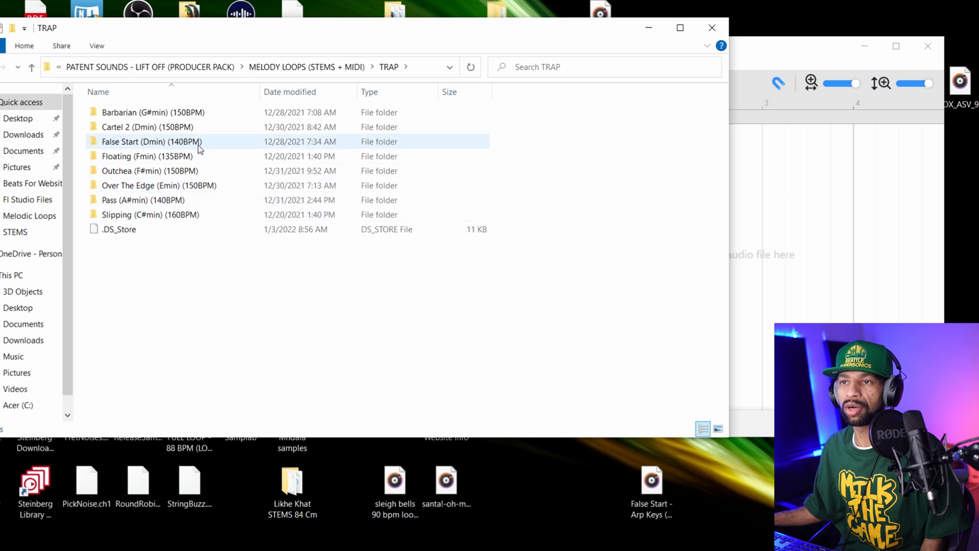
{"action": "double_click", "coordinate": [150, 141]}
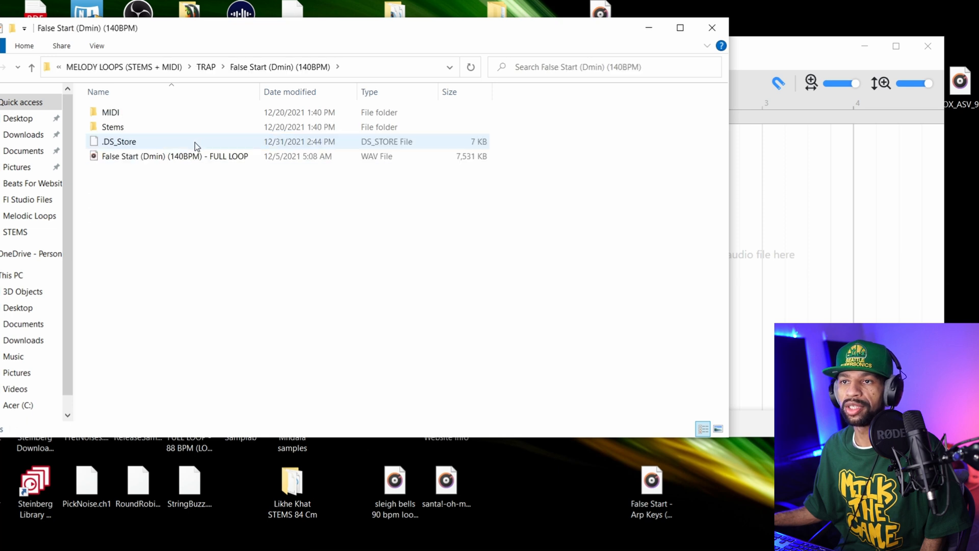
{"action": "left_click", "coordinate": [113, 127]}
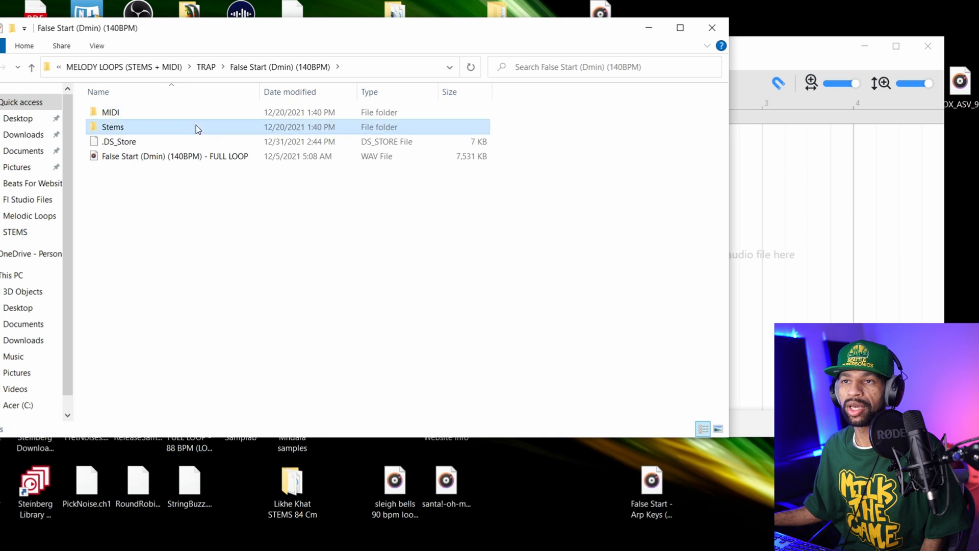
{"action": "double_click", "coordinate": [112, 126]}
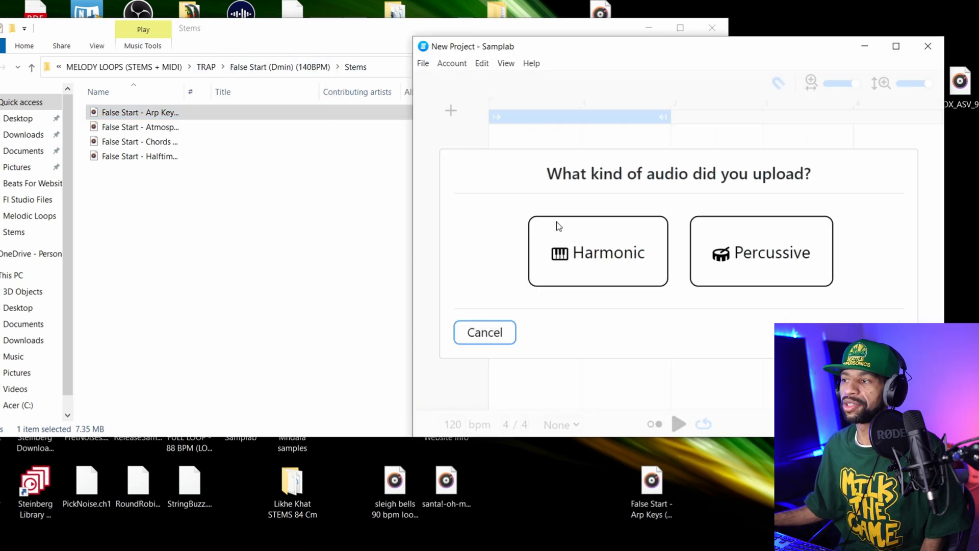
{"action": "mouse_move", "coordinate": [598, 252]}
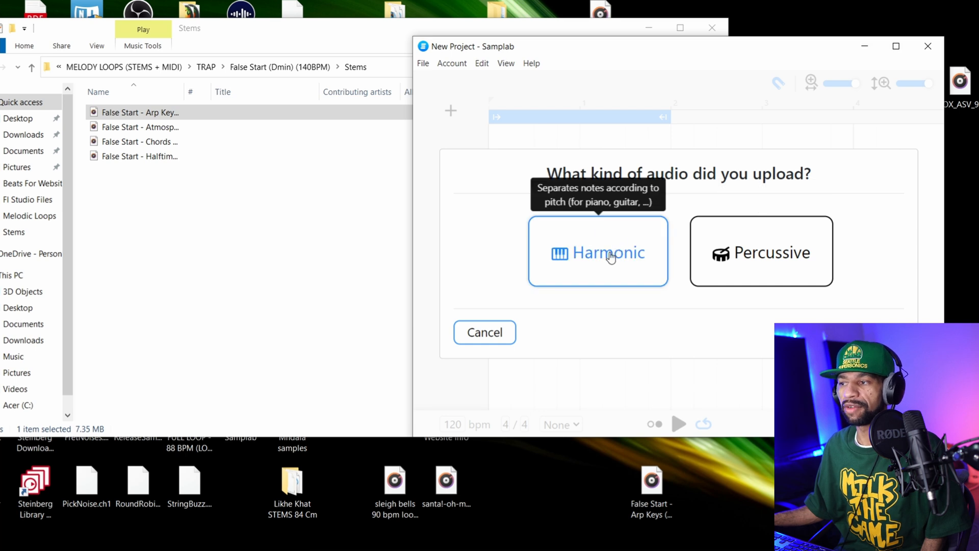
- Mark the Arp Keys stem as harmonic and correct its tempo estimate to 140 bpm
{"action": "left_click", "coordinate": [597, 252]}
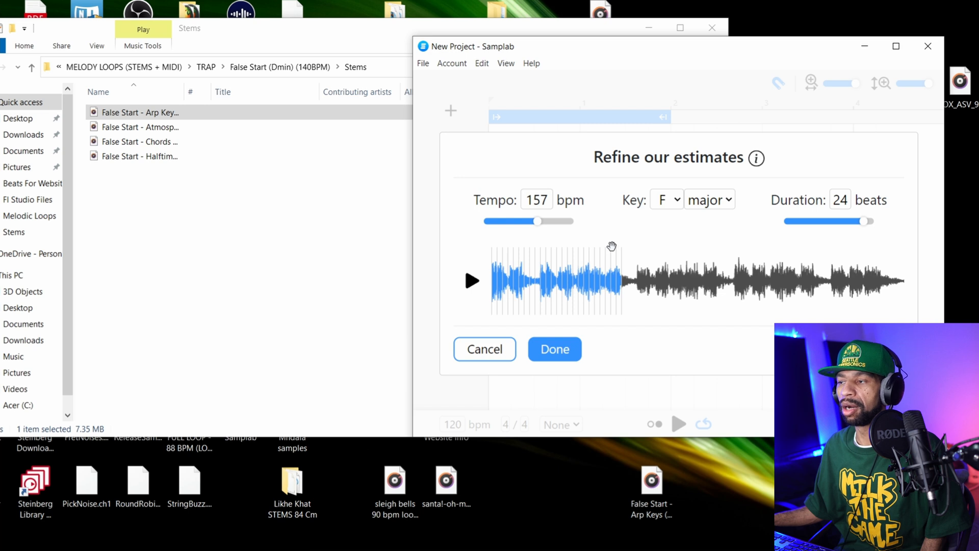
{"action": "mouse_move", "coordinate": [592, 269]}
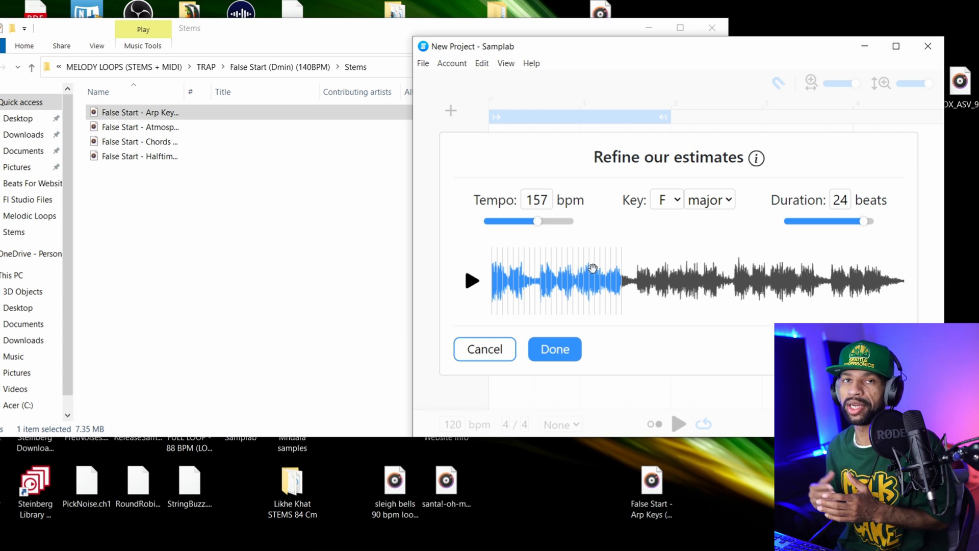
{"action": "mouse_move", "coordinate": [605, 217]}
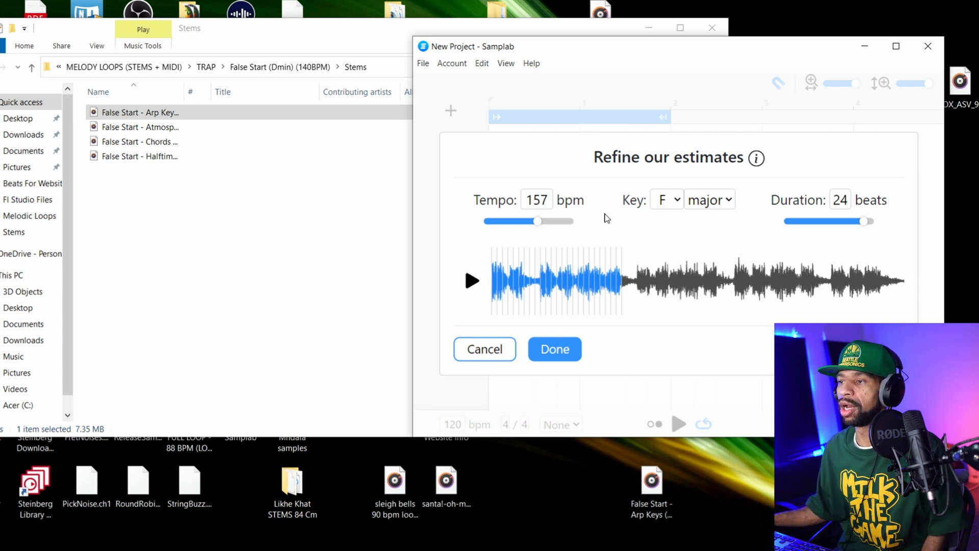
{"action": "left_click", "coordinate": [536, 200]}
{"action": "type", "text": "140"}
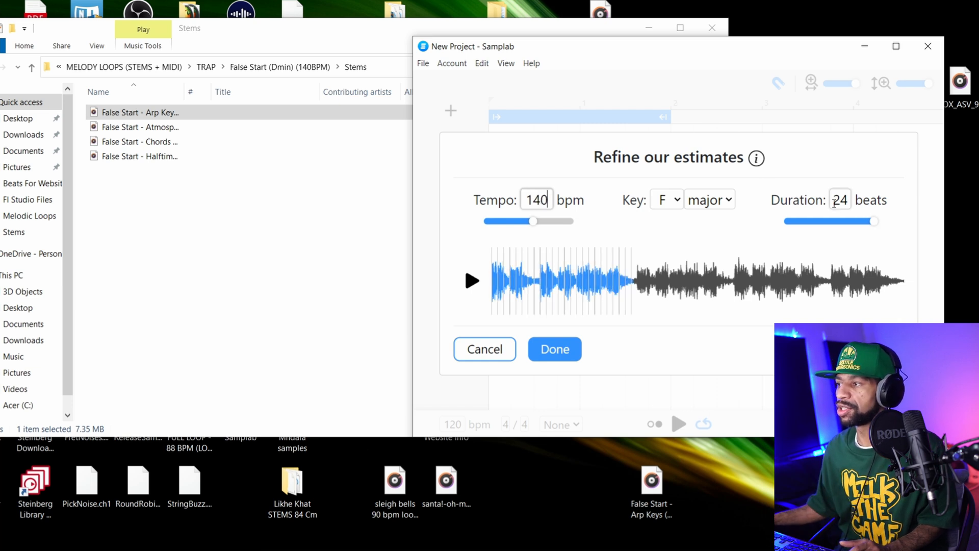
- Set the Arp Keys duration estimate to 16 beats and preview the loop
{"action": "left_click", "coordinate": [839, 200]}
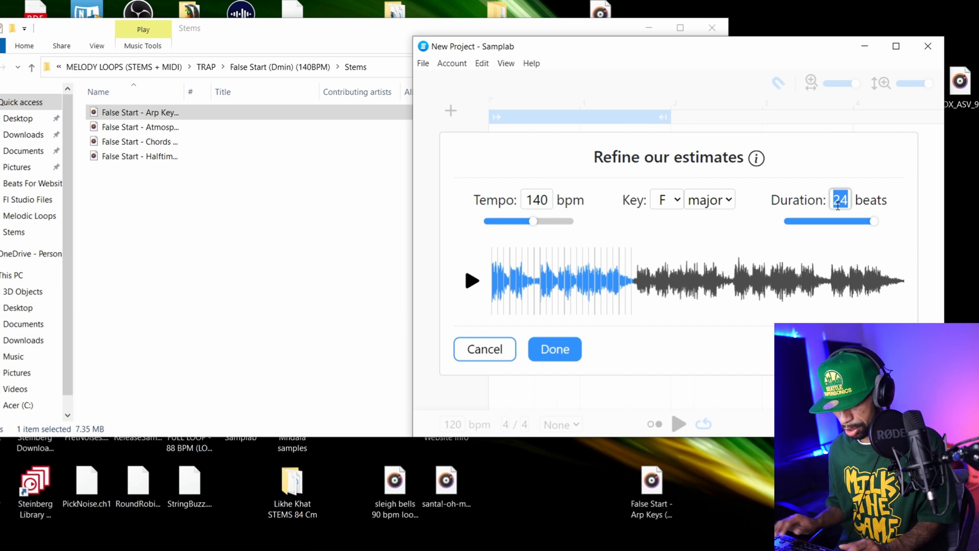
{"action": "type", "text": "16"}
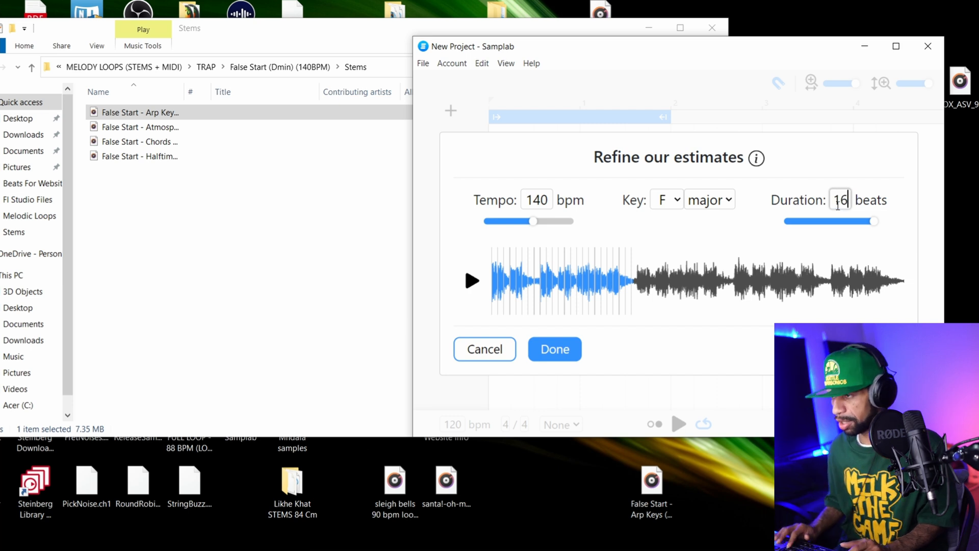
{"action": "left_click_drag", "start_coordinate": [874, 220], "coordinate": [843, 221]}
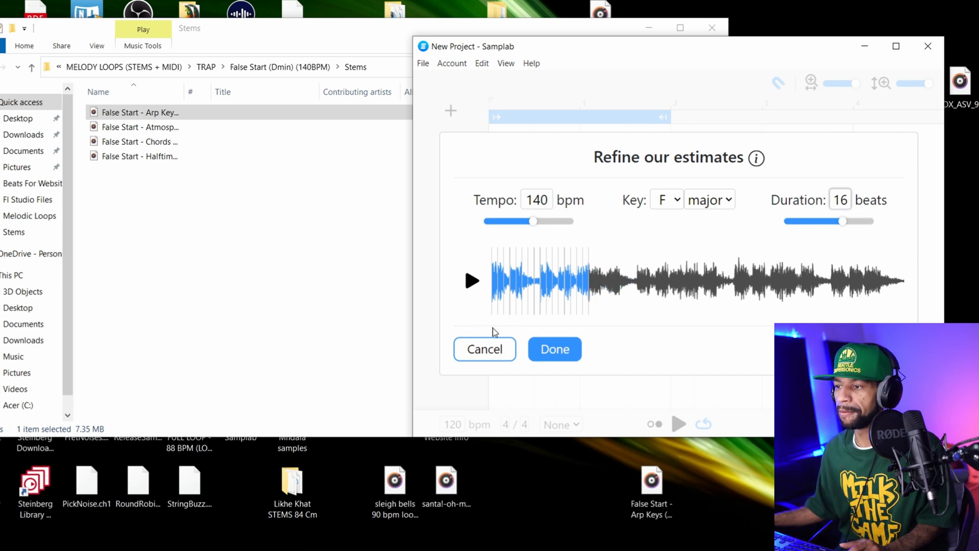
{"action": "left_click", "coordinate": [471, 281]}
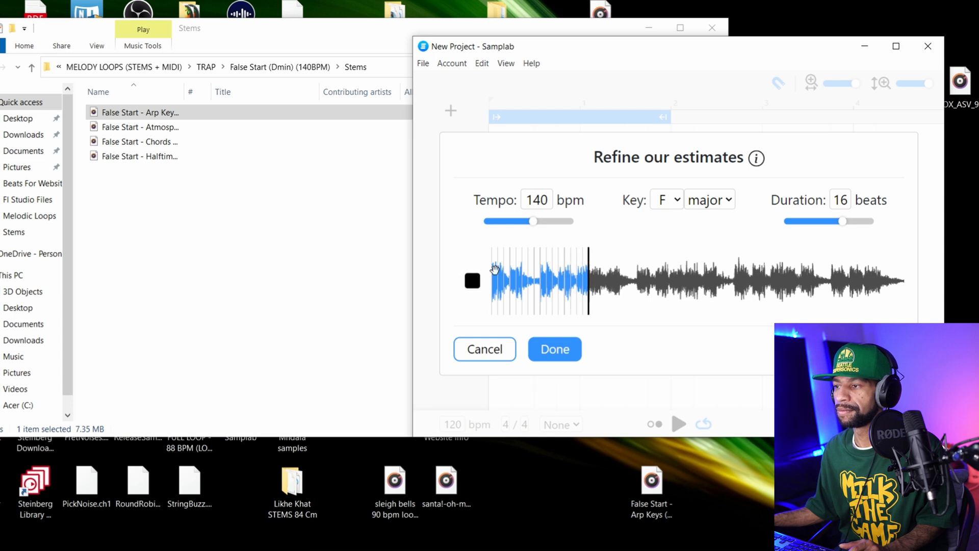
{"action": "left_click", "coordinate": [554, 348]}
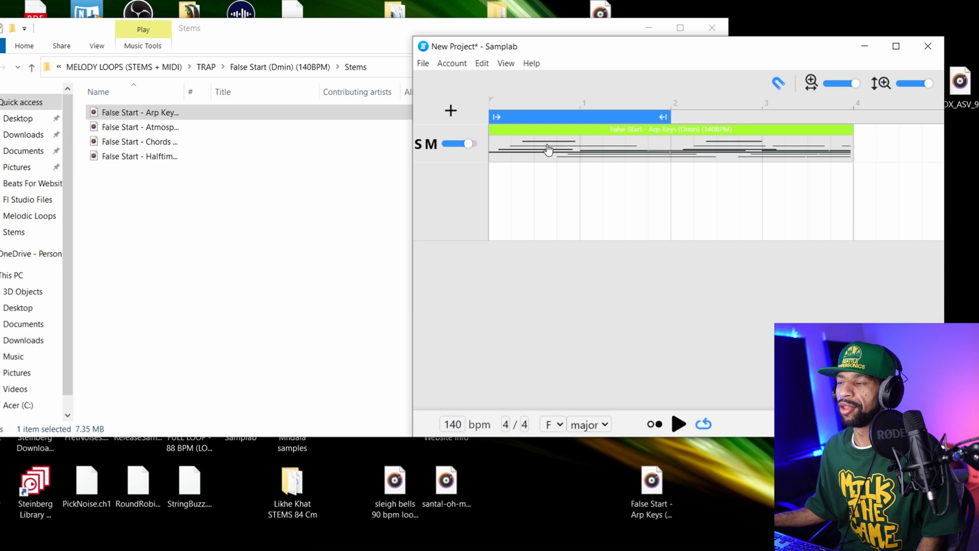
- Open the Arp Keys clip's detected notes and select one arpeggio note
{"action": "left_click", "coordinate": [546, 149]}
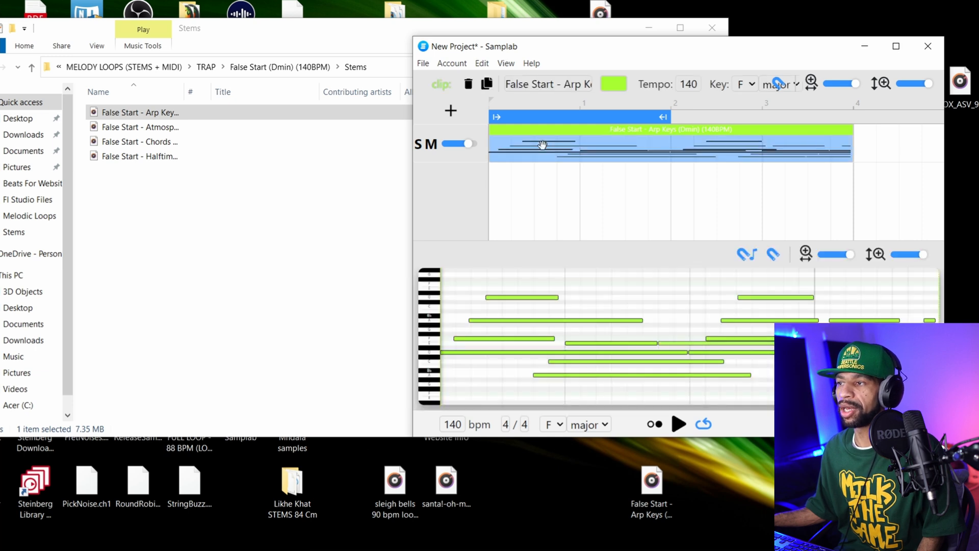
{"action": "left_click", "coordinate": [521, 297]}
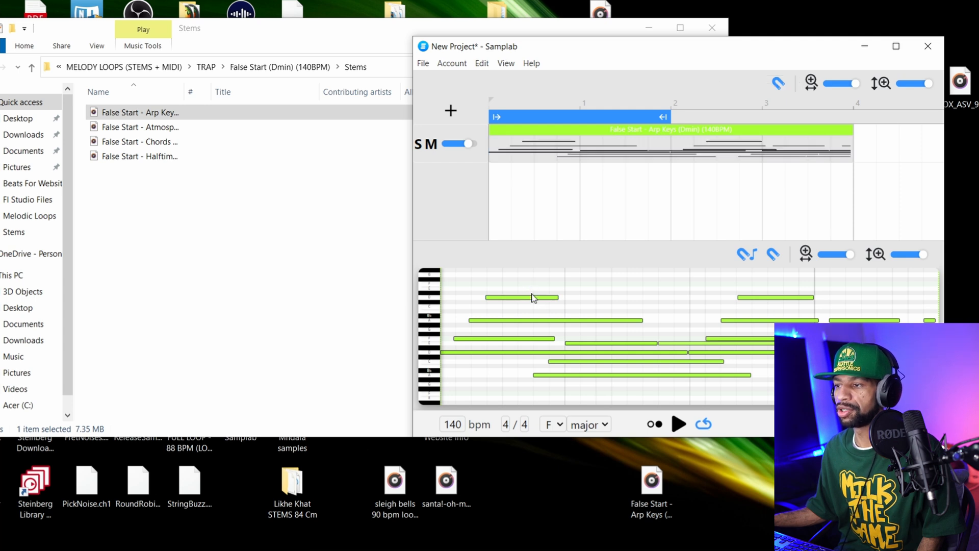
{"action": "left_click", "coordinate": [521, 297]}
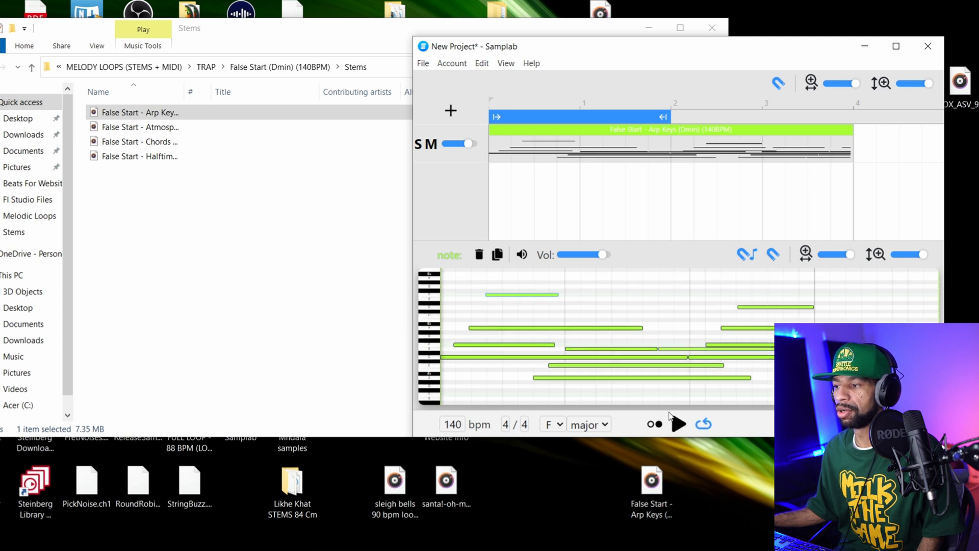
{"action": "left_click", "coordinate": [676, 423]}
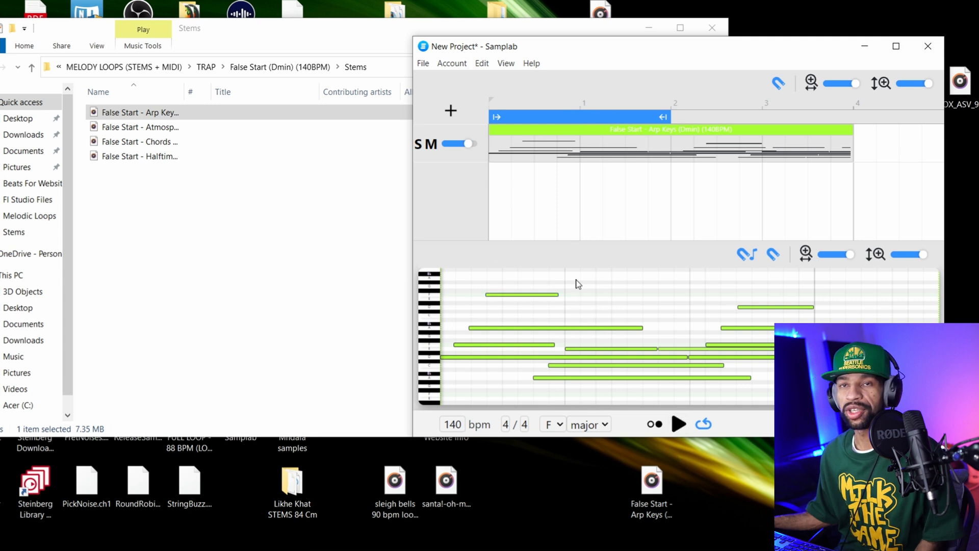
- Paste a copy of the note, audition the loop, then delete the pasted note
{"action": "right_click", "coordinate": [540, 297]}
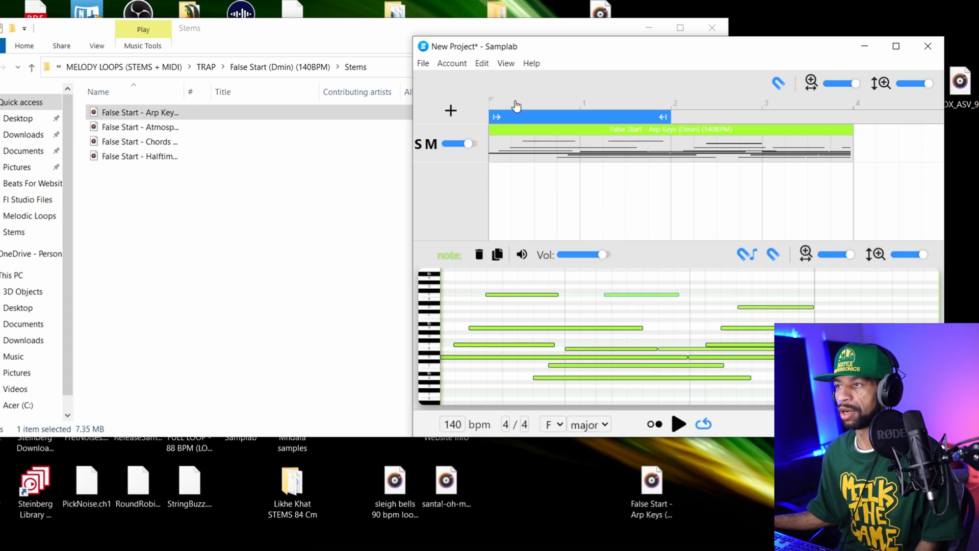
{"action": "left_click", "coordinate": [678, 424]}
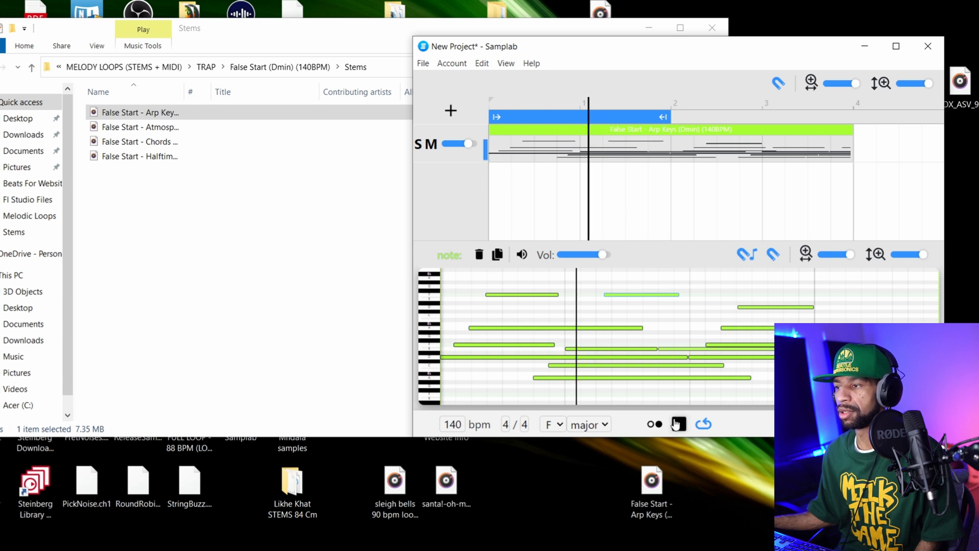
{"action": "left_click", "coordinate": [678, 423]}
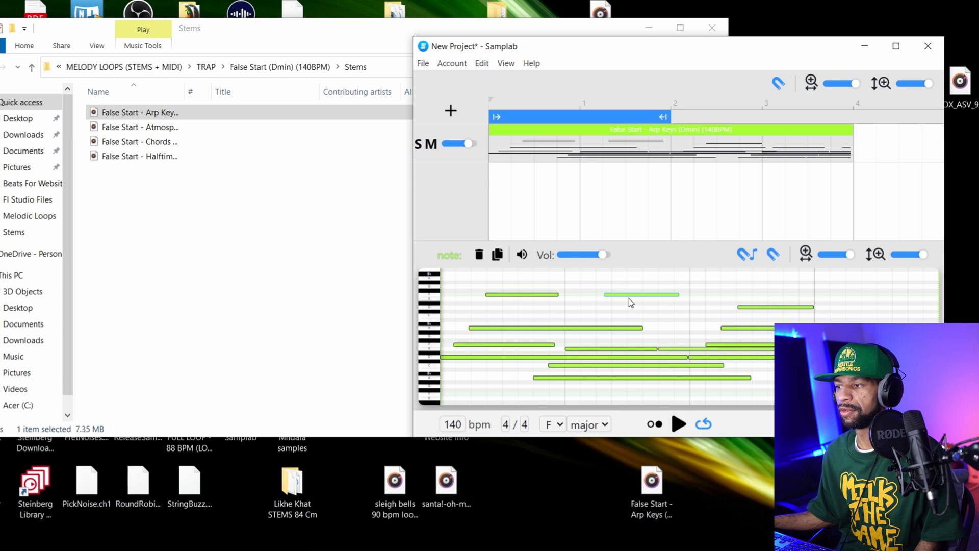
{"action": "right_click", "coordinate": [631, 302]}
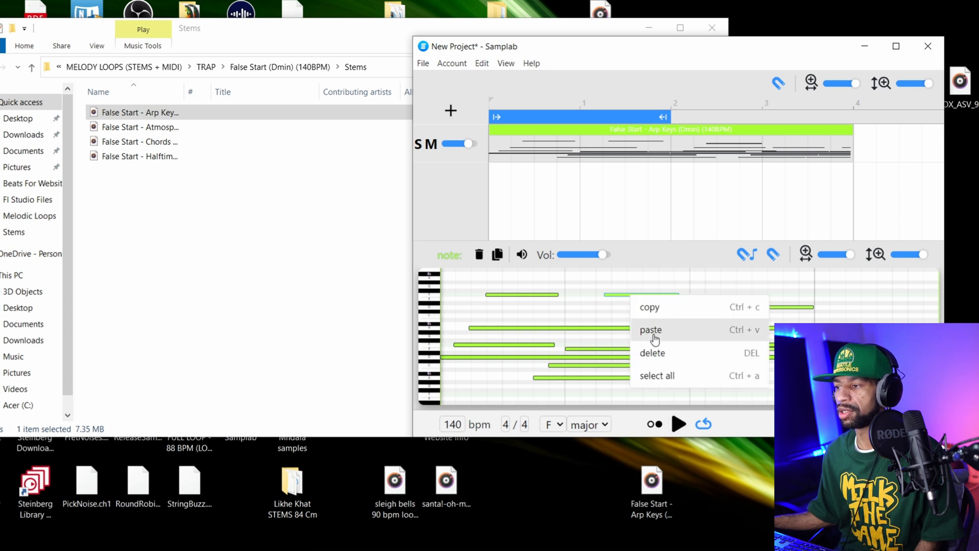
{"action": "left_click", "coordinate": [651, 329]}
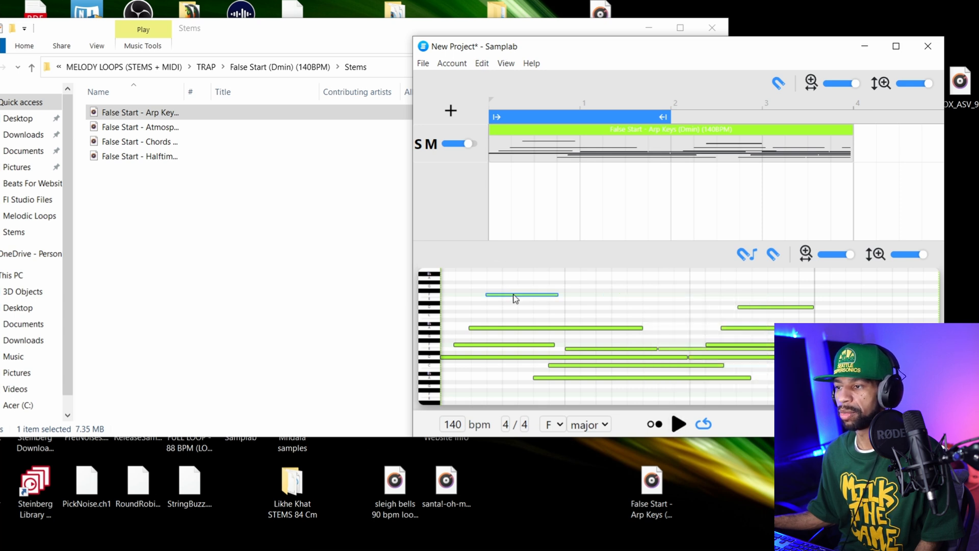
{"action": "left_click", "coordinate": [521, 295]}
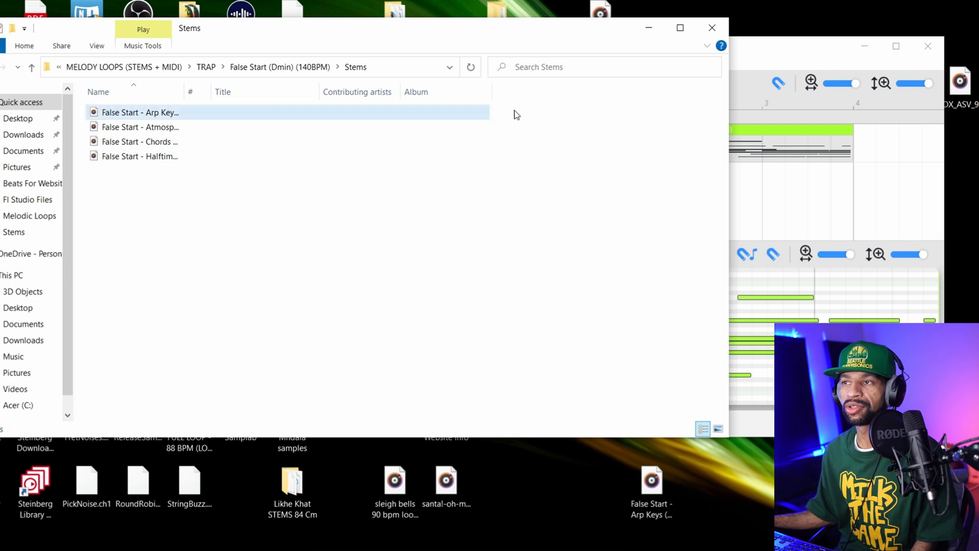
- Go up two levels to TRAP and open the Floating (Fmin) (135BPM) folder
{"action": "left_click", "coordinate": [31, 67]}
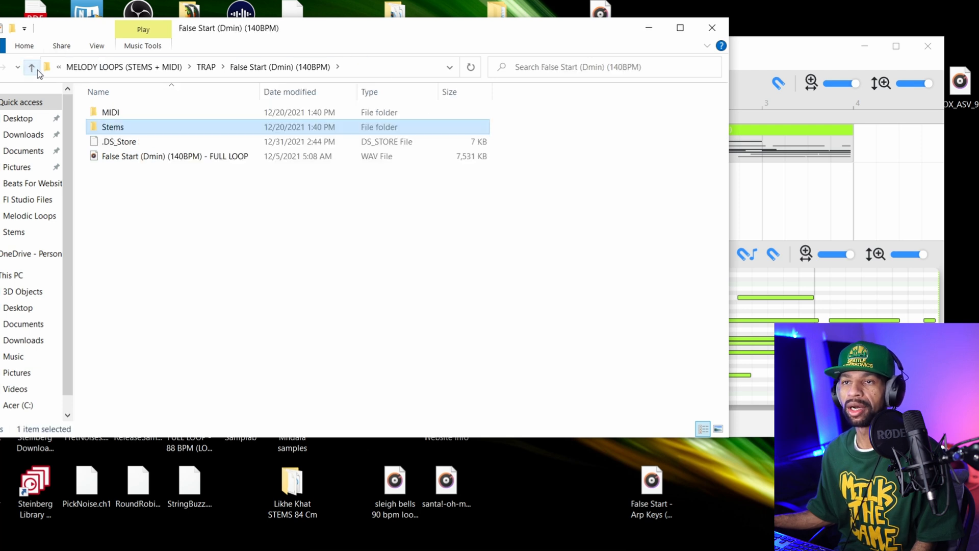
{"action": "left_click", "coordinate": [31, 66]}
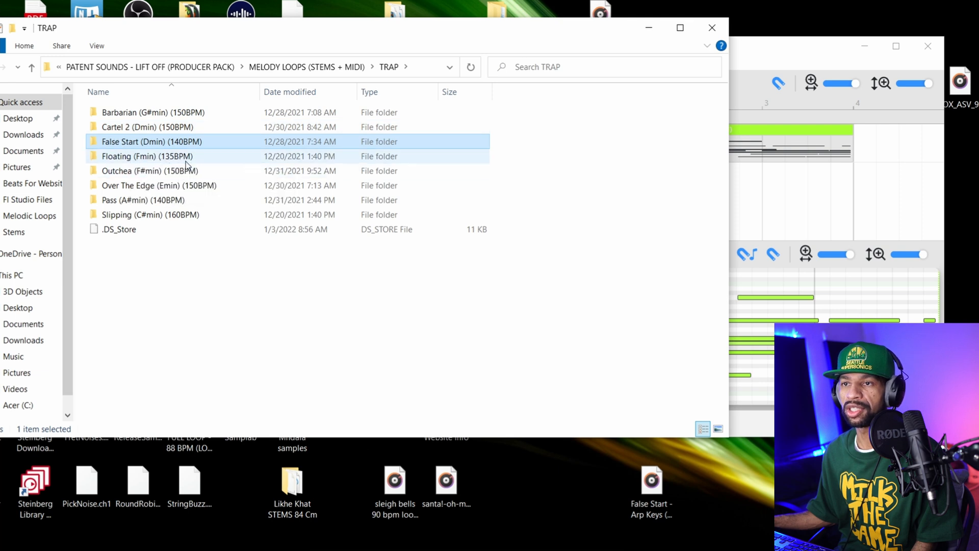
{"action": "double_click", "coordinate": [150, 156]}
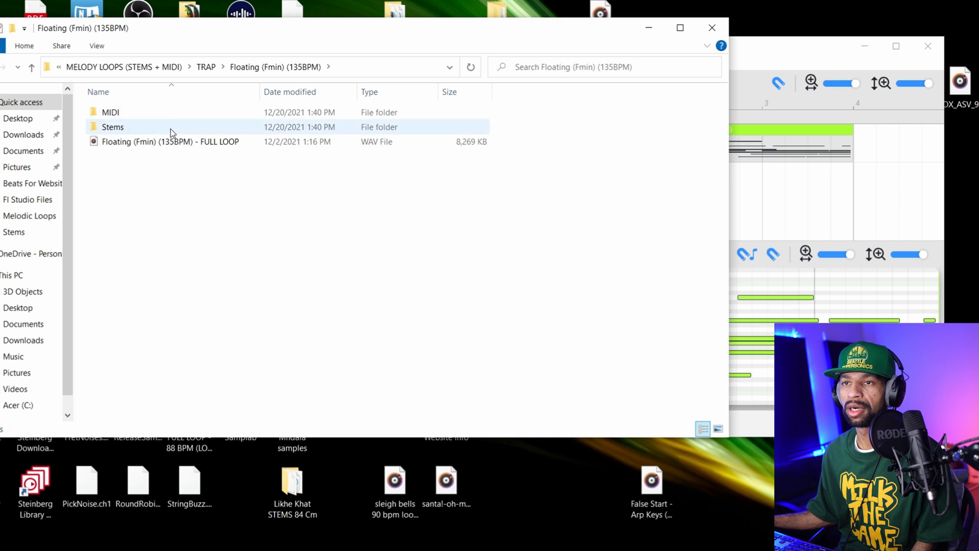
- Open the Floating loop's Stems folder
{"action": "double_click", "coordinate": [112, 127]}
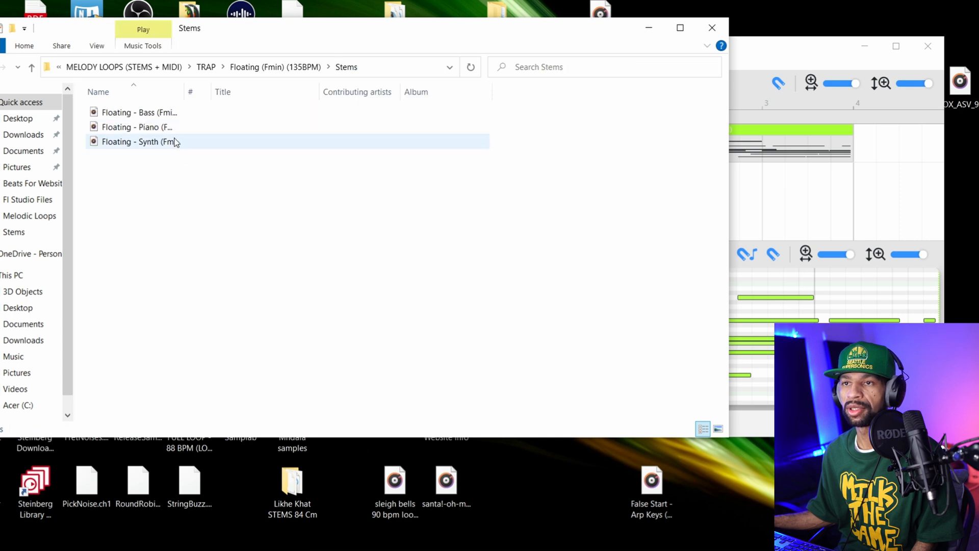
{"action": "mouse_move", "coordinate": [135, 127]}
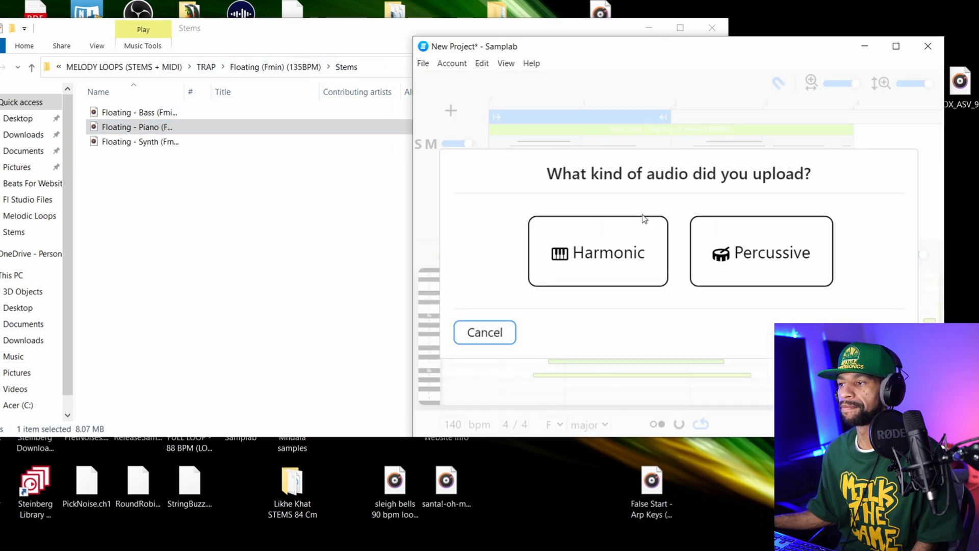
- Mark the piano stem harmonic, set tempo 135 bpm and length 16 beats, and preview
{"action": "left_click", "coordinate": [597, 251]}
{"action": "type", "text": "1"}
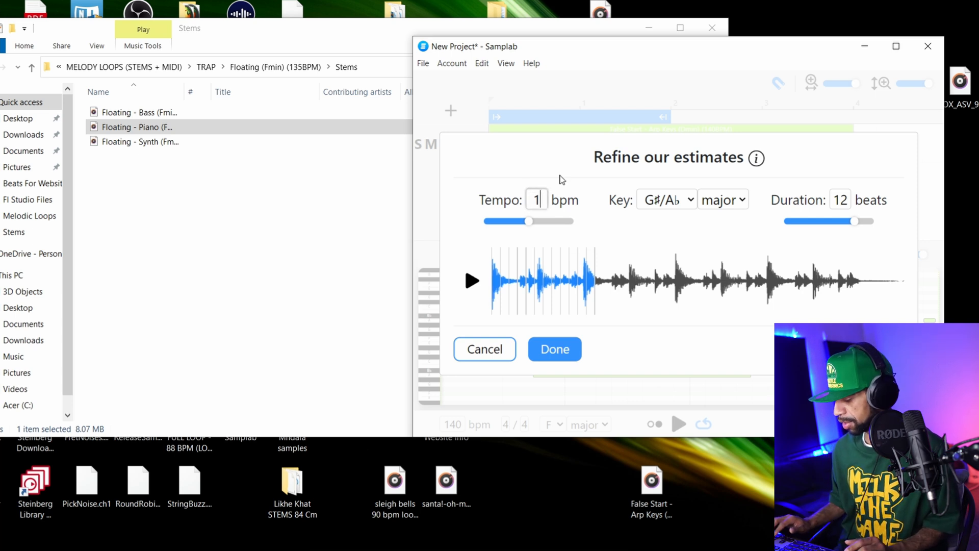
{"action": "type", "text": "35"}
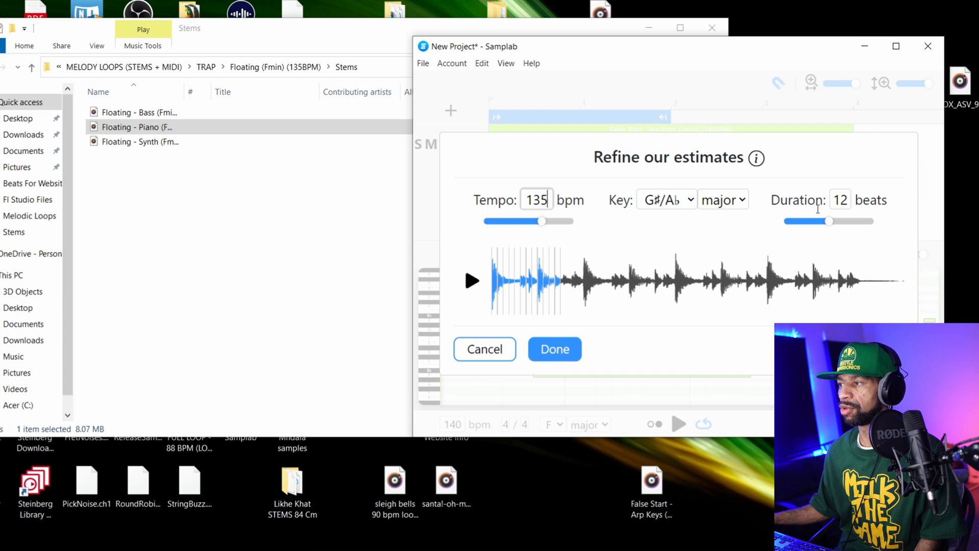
{"action": "mouse_move", "coordinate": [827, 223]}
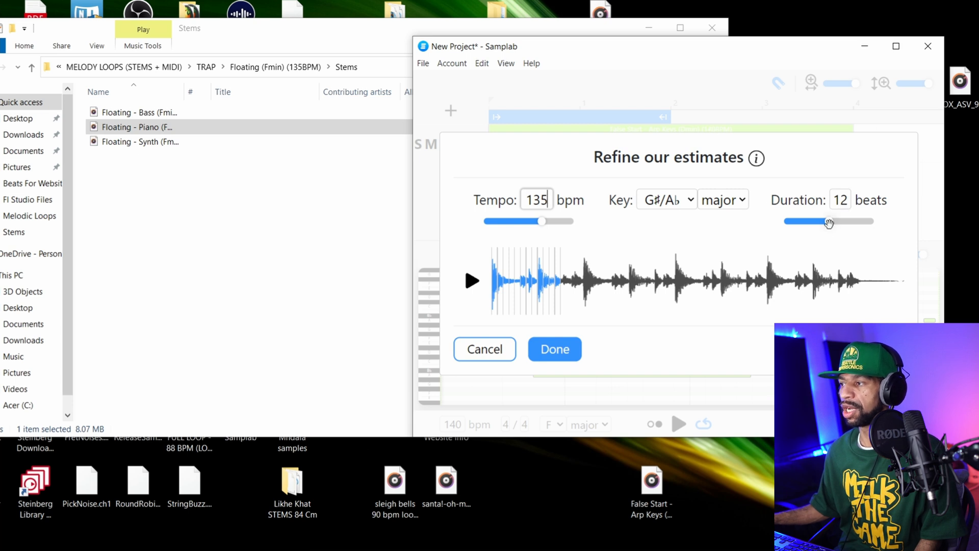
{"action": "left_click_drag", "start_coordinate": [829, 221], "coordinate": [842, 221]}
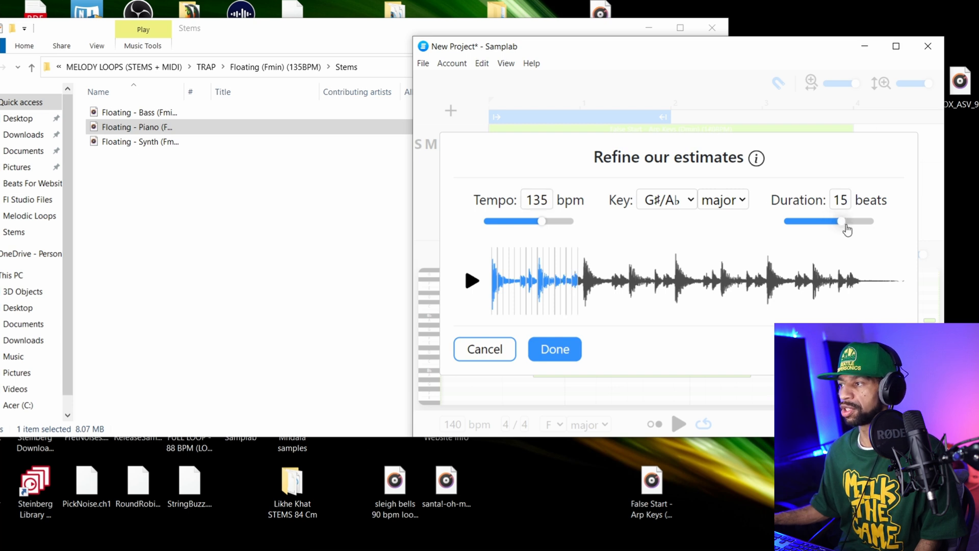
{"action": "left_click_drag", "start_coordinate": [843, 221], "coordinate": [849, 221]}
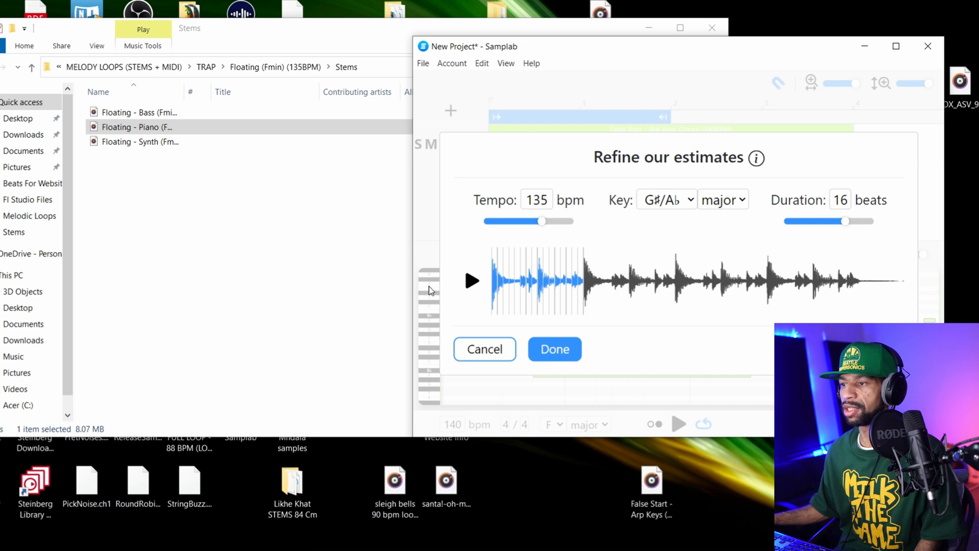
{"action": "left_click", "coordinate": [471, 281]}
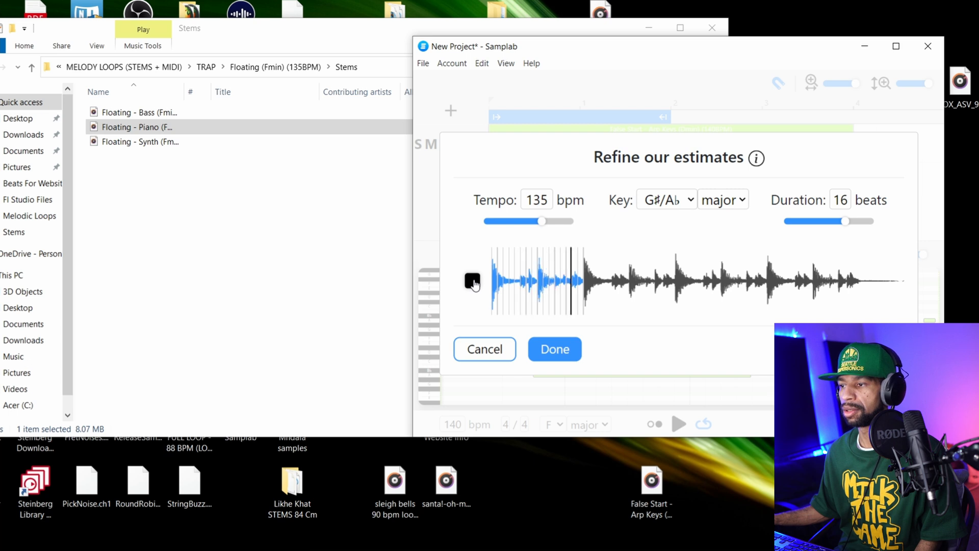
{"action": "left_click", "coordinate": [472, 281]}
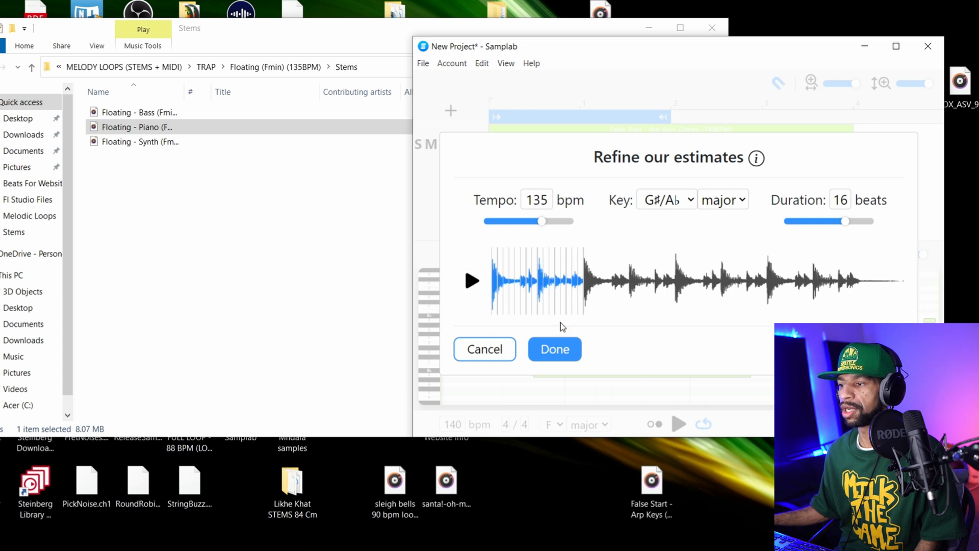
- Add the Floating piano clip and play it alongside the arp keys, toggling the metronome
{"action": "left_click", "coordinate": [553, 348]}
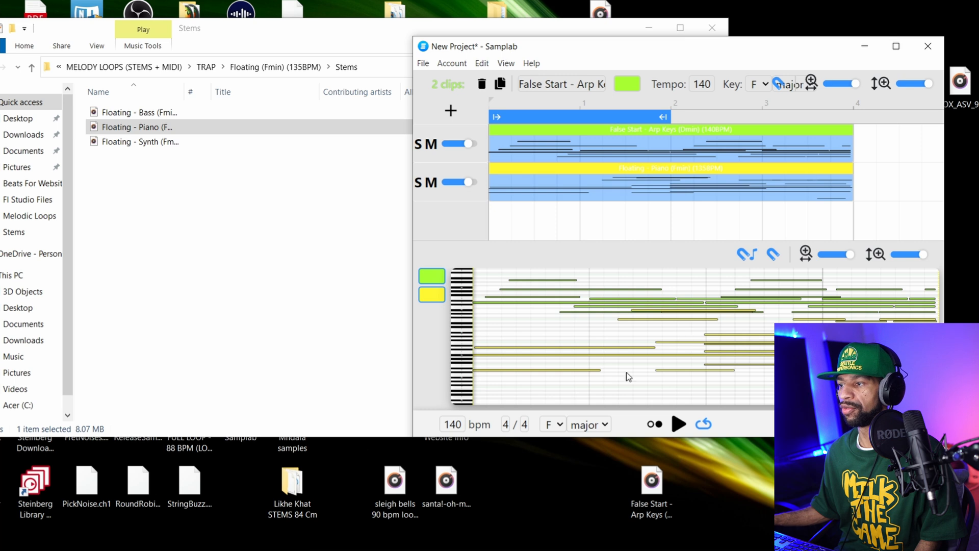
{"action": "mouse_move", "coordinate": [880, 180]}
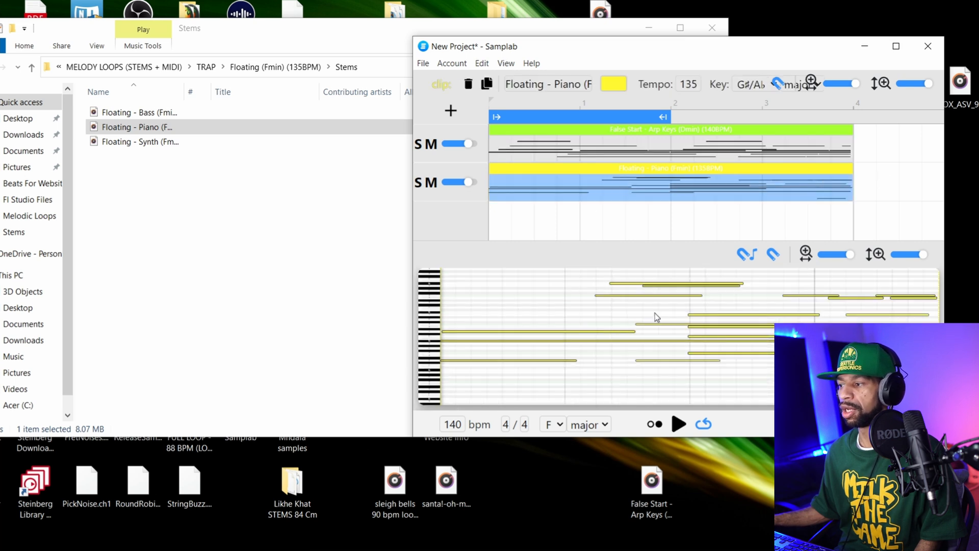
{"action": "mouse_move", "coordinate": [650, 424]}
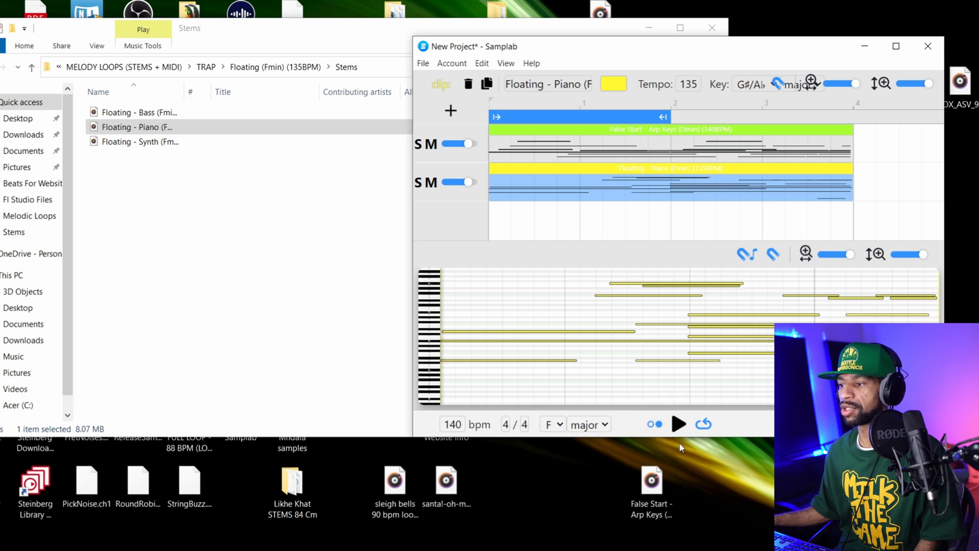
{"action": "left_click", "coordinate": [678, 424]}
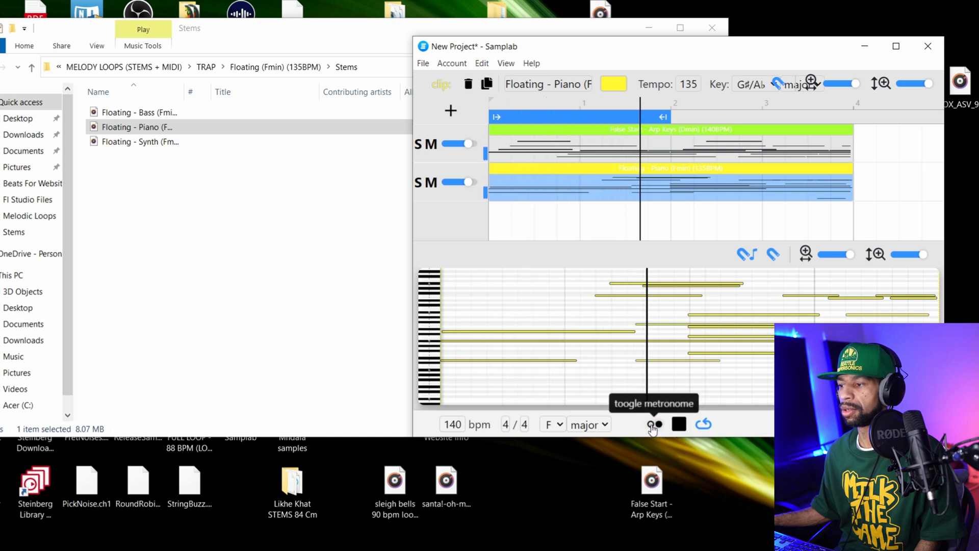
{"action": "left_click", "coordinate": [649, 423]}
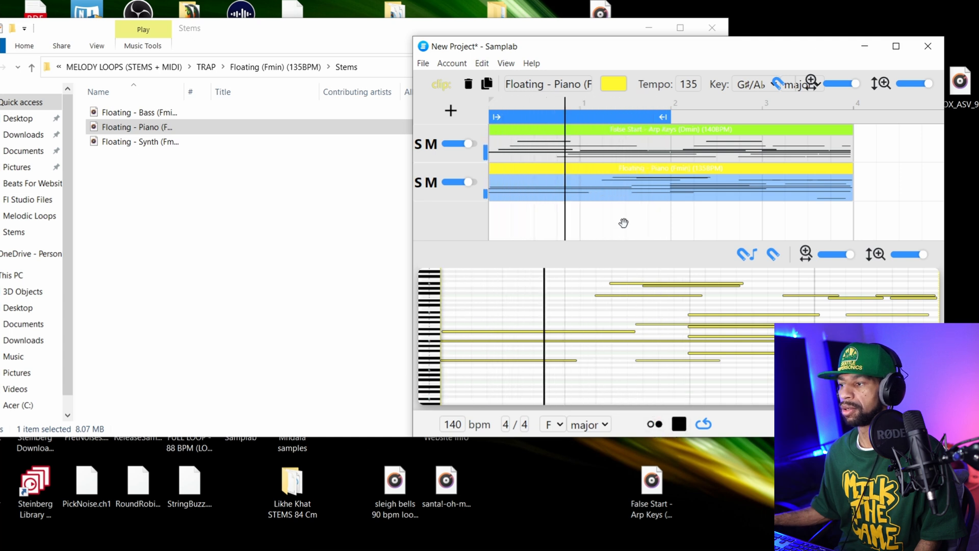
{"action": "left_click", "coordinate": [679, 423]}
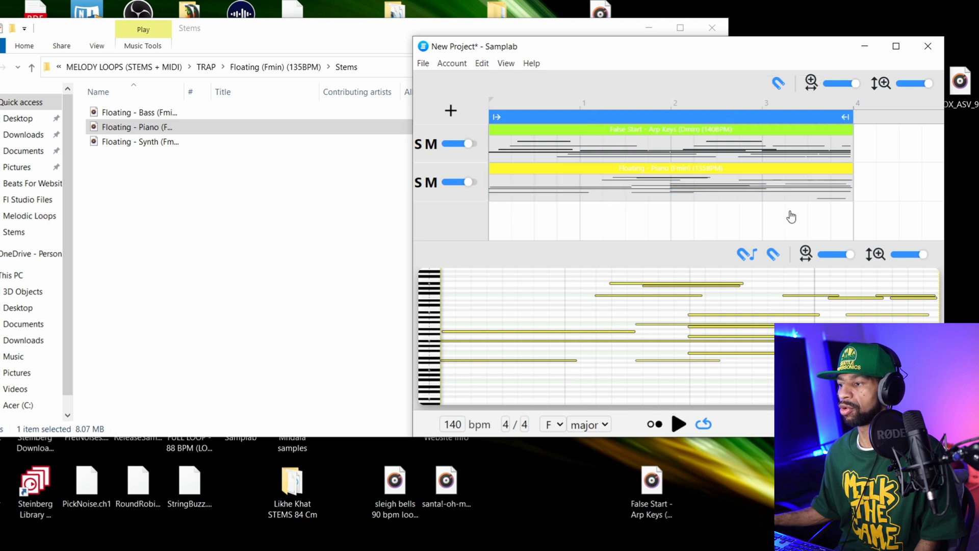
{"action": "left_click", "coordinate": [679, 424]}
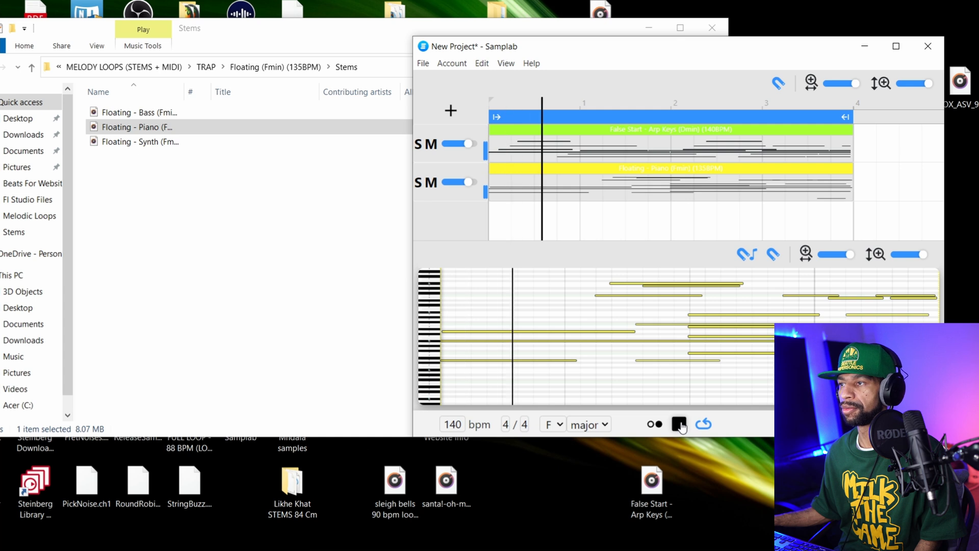
{"action": "left_click", "coordinate": [678, 424]}
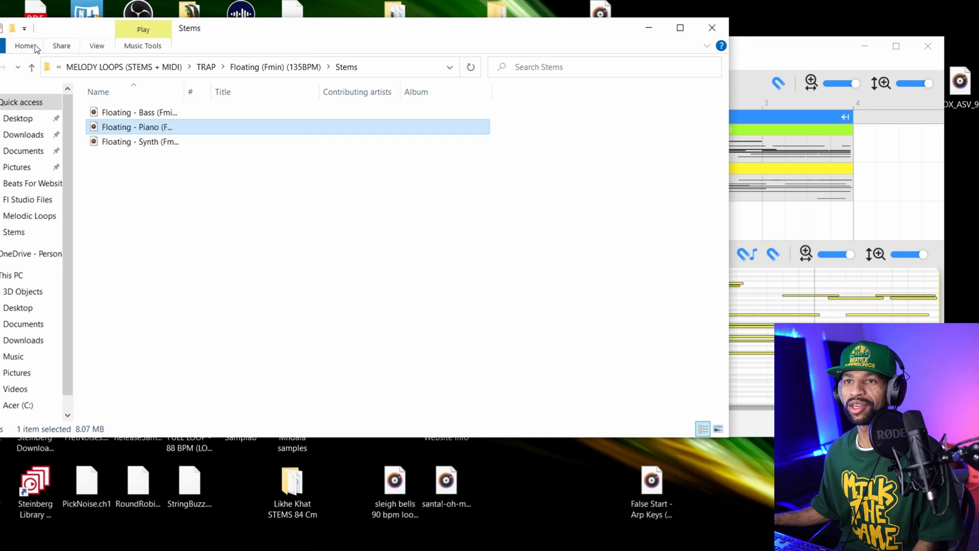
- Go up to TRAP and open Over The Edge (Emin) (150BPM) > STEMS
{"action": "left_click", "coordinate": [31, 68]}
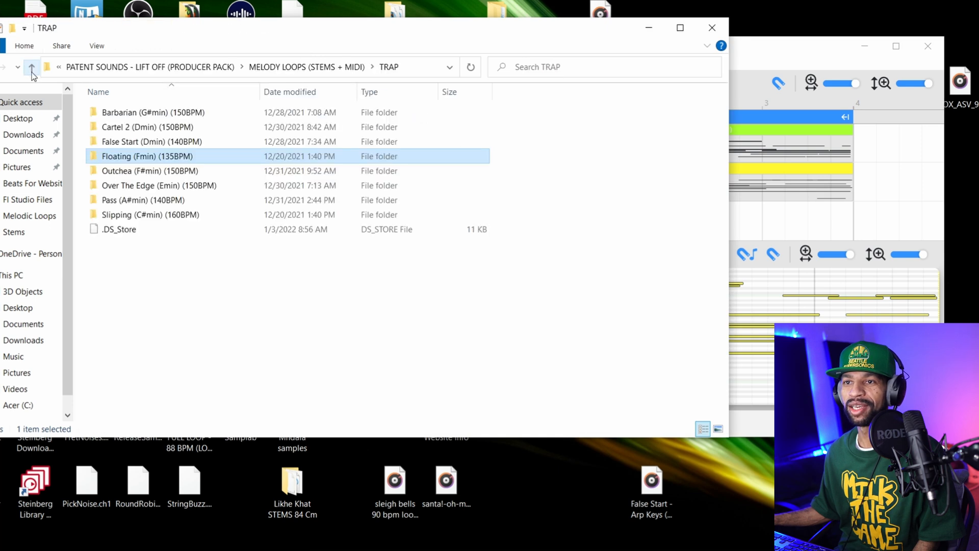
{"action": "mouse_move", "coordinate": [148, 127]}
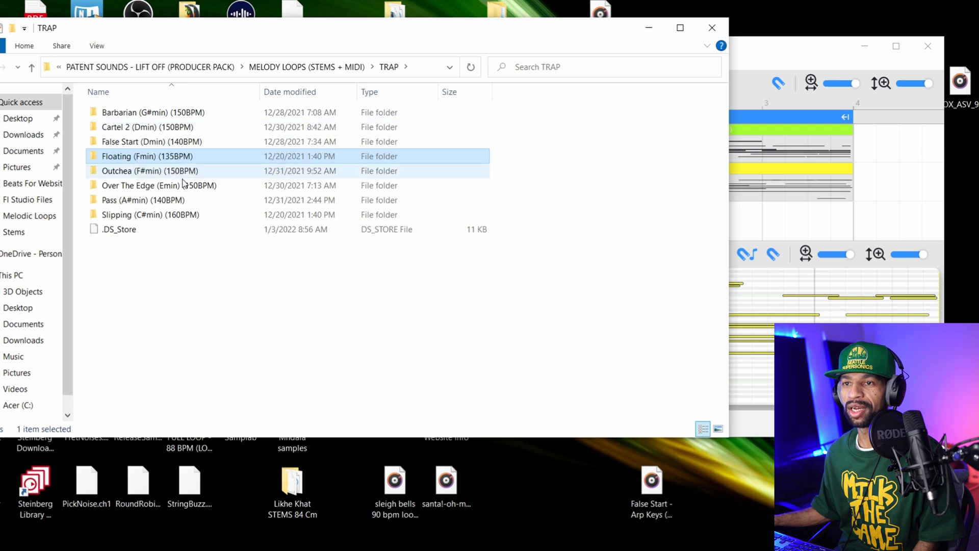
{"action": "double_click", "coordinate": [159, 184]}
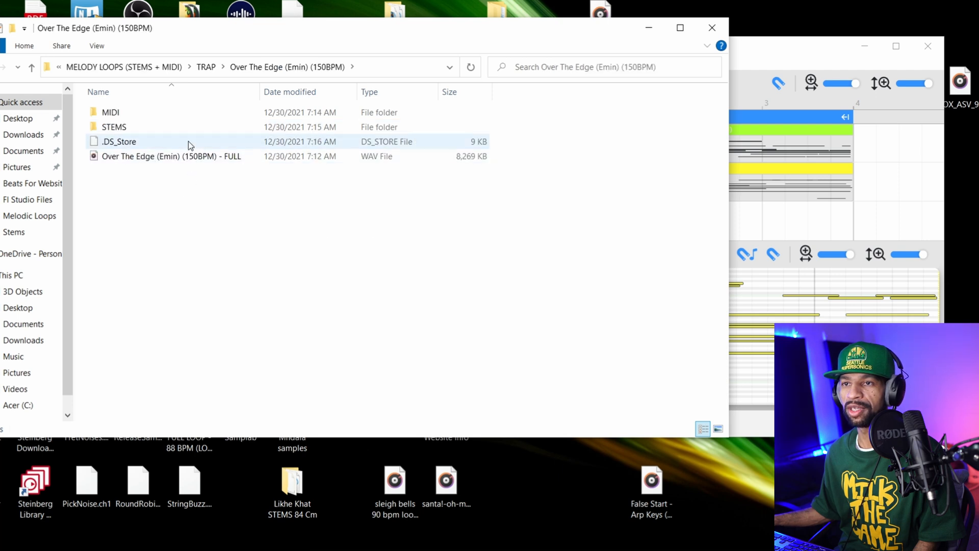
{"action": "double_click", "coordinate": [114, 127]}
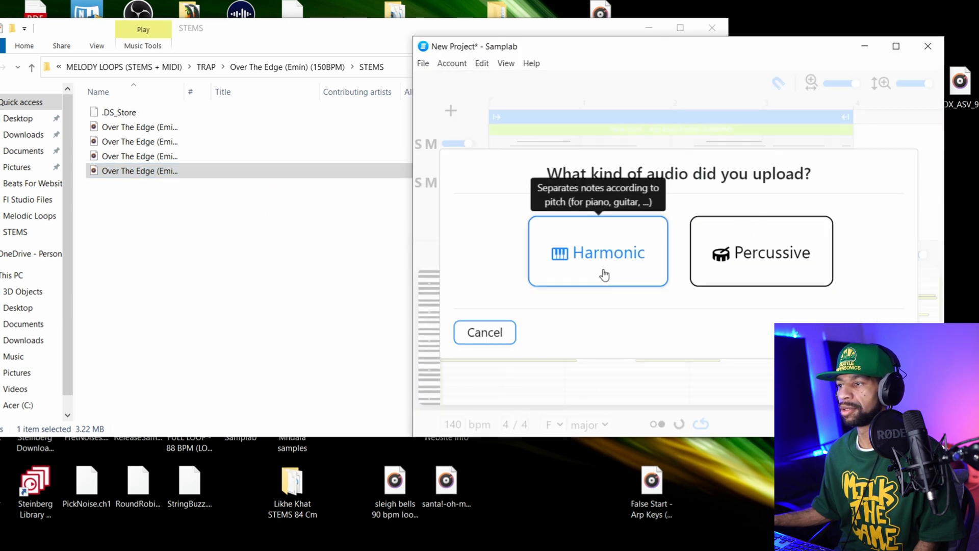
- Add the Over The Edge Top Bells stem as Harmonic audio, trimmed to 16 beats
{"action": "left_click", "coordinate": [597, 252]}
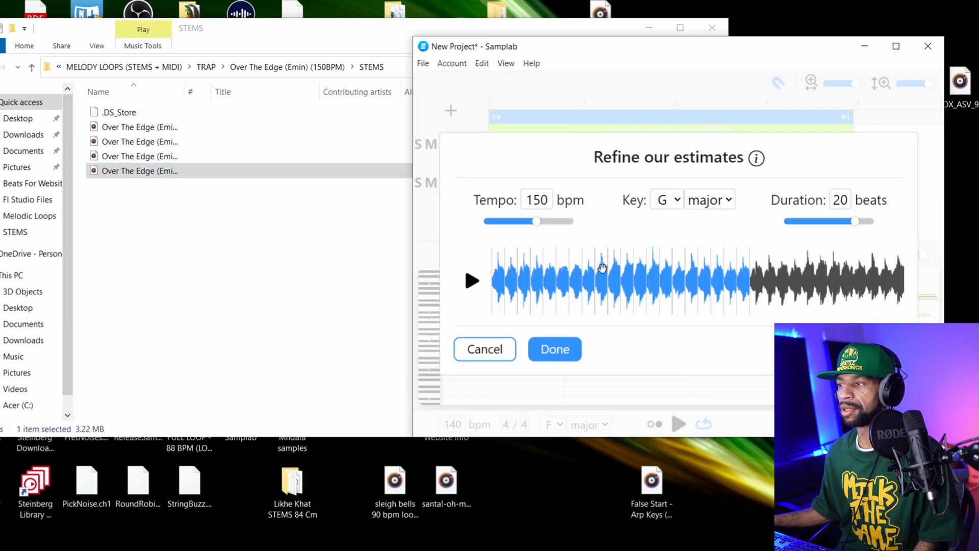
{"action": "left_click", "coordinate": [840, 200]}
{"action": "type", "text": "16"}
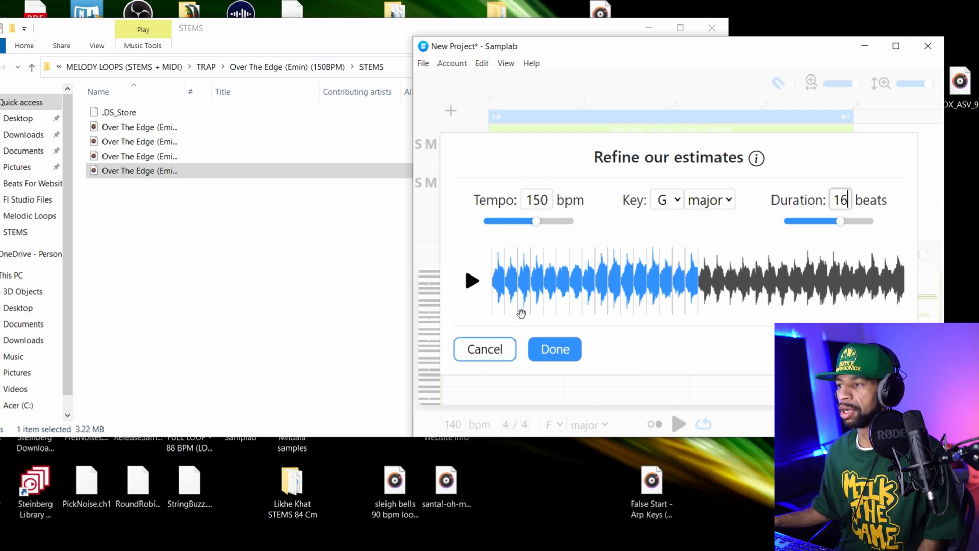
{"action": "mouse_move", "coordinate": [483, 306]}
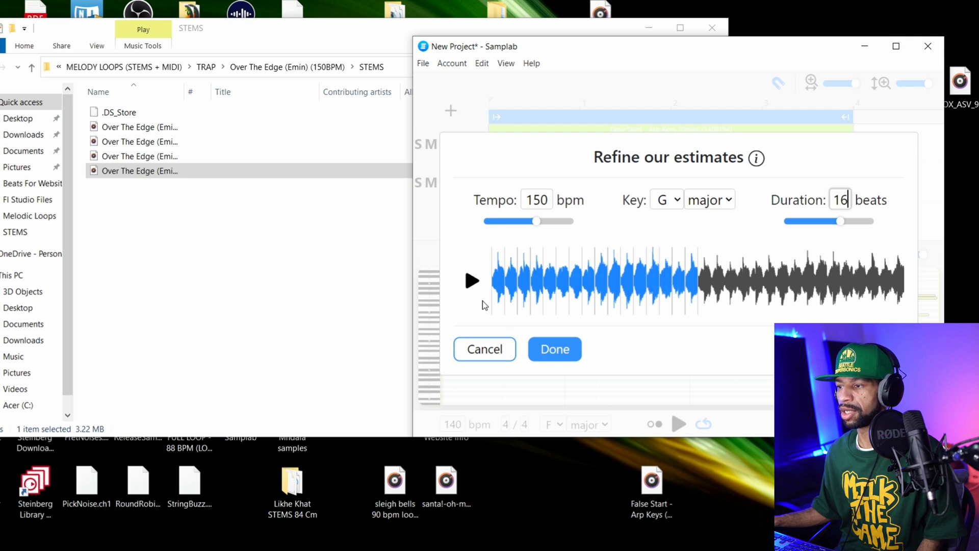
{"action": "left_click", "coordinate": [554, 349]}
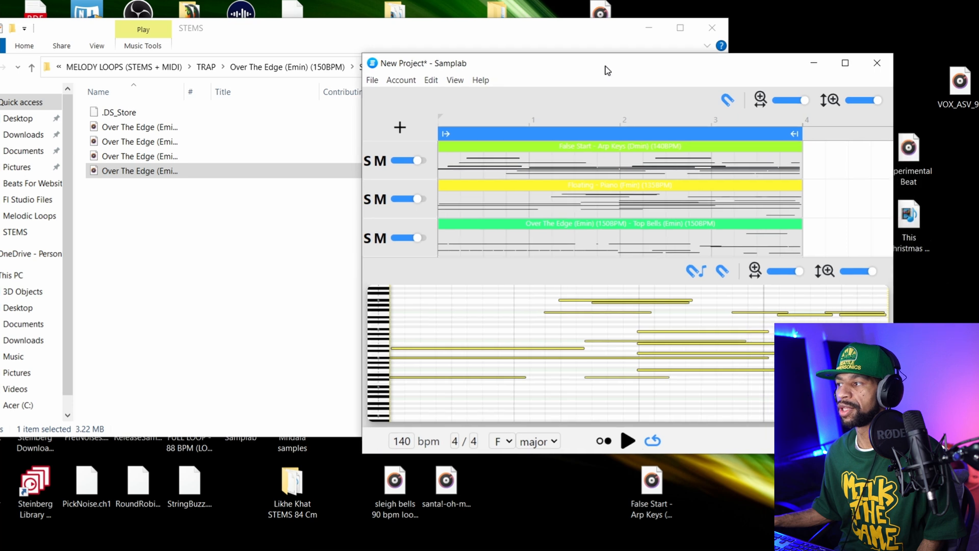
- Drag the arp keys stem out of Samplab toward FL Studio's playlist
{"action": "left_click_drag", "start_coordinate": [606, 70], "coordinate": [606, 67]}
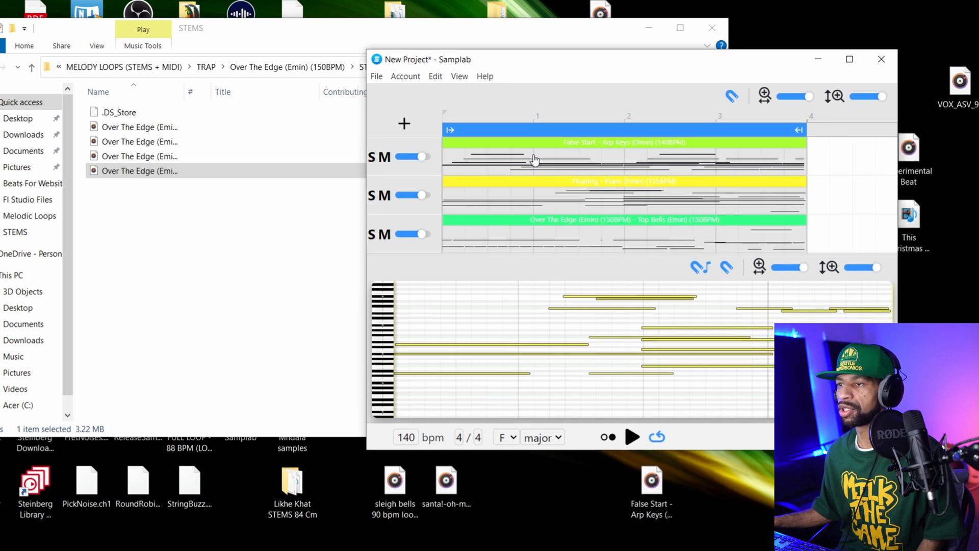
{"action": "mouse_move", "coordinate": [521, 186]}
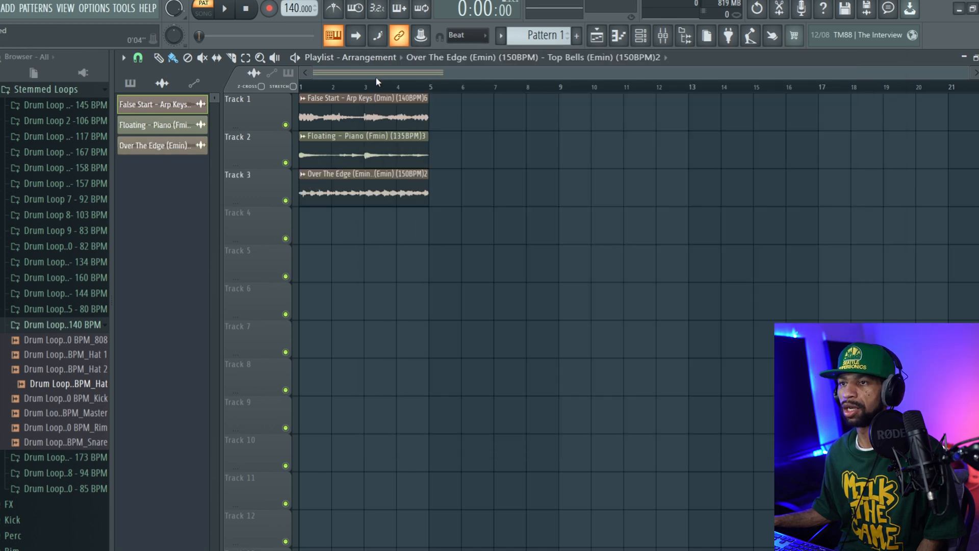
- Switch to Song mode and play the three melodic stems together, then stop
{"action": "left_click", "coordinate": [203, 13]}
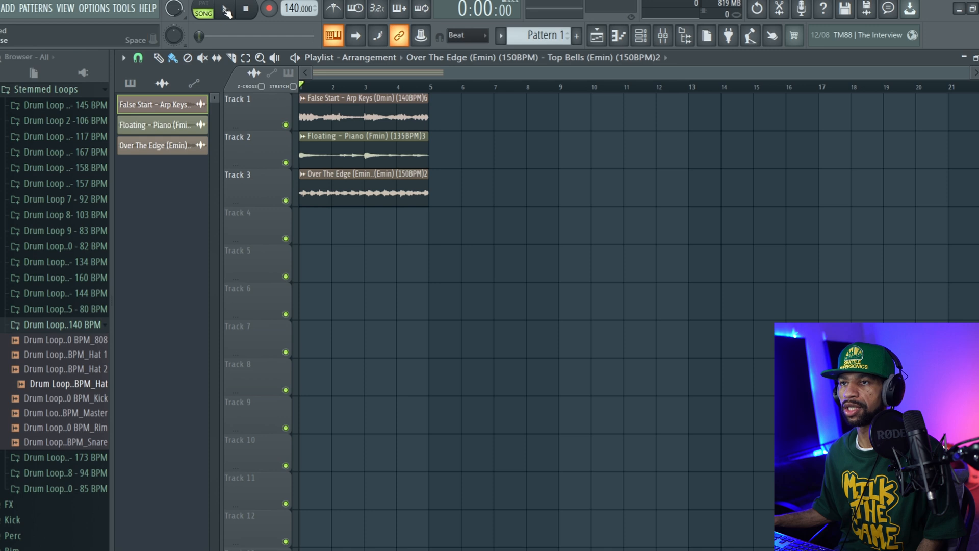
{"action": "left_click", "coordinate": [222, 10]}
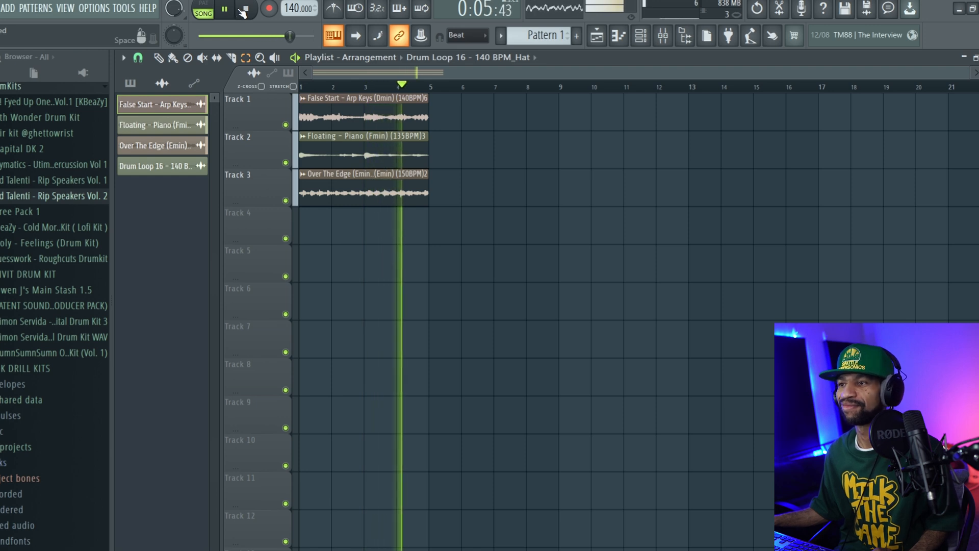
{"action": "left_click", "coordinate": [244, 10]}
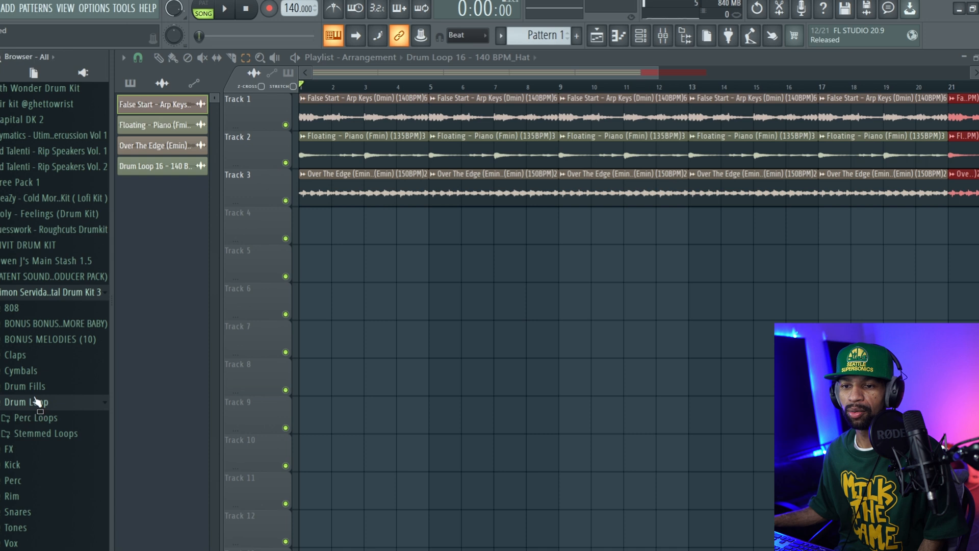
- Scroll the browser's Drum Loop folder to reach the Drum Loop 16 stems
{"action": "scroll", "scroll_direction": "down", "scroll_amount": 3}
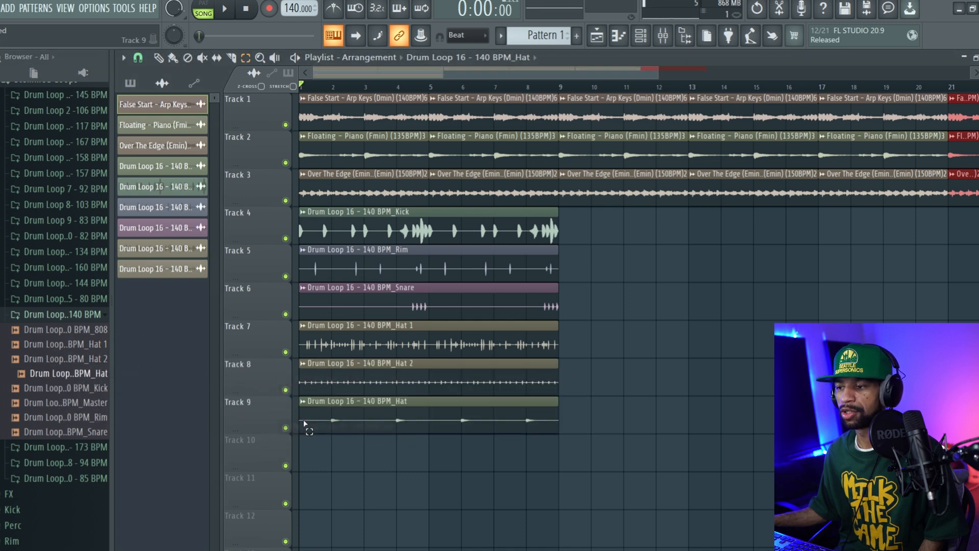
- Select the drum stem clips for repeating and play the arrangement with drums
{"action": "left_click", "coordinate": [164, 57]}
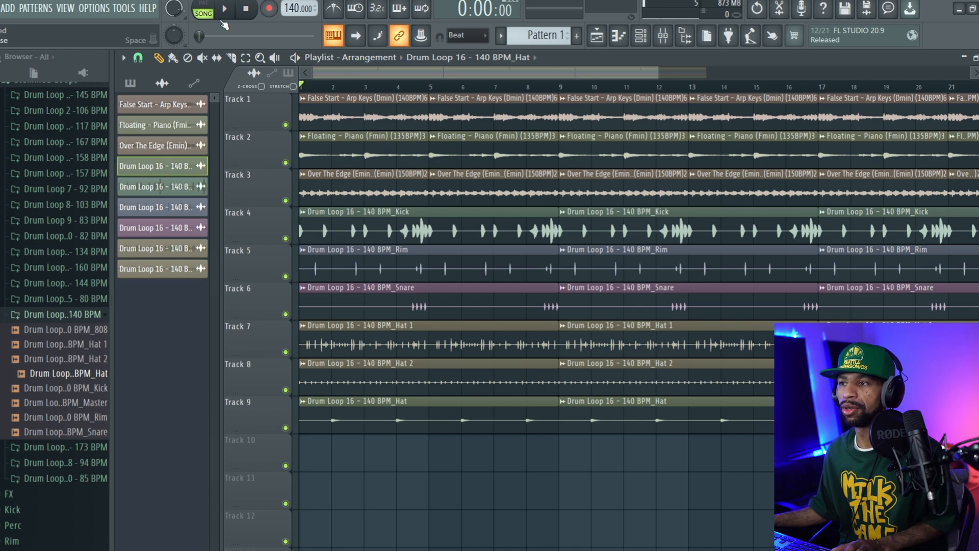
{"action": "left_click", "coordinate": [224, 10]}
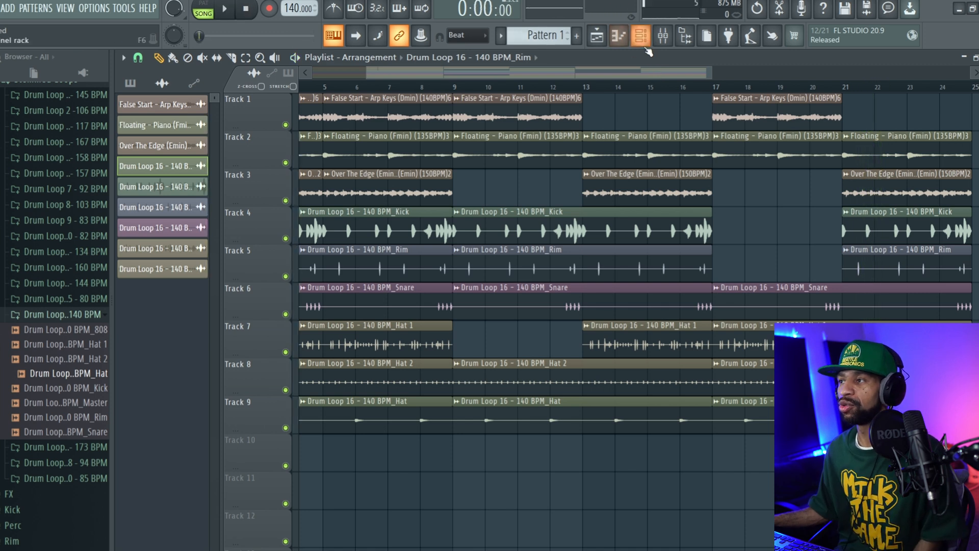
- Show the Channel Rack filtered to instrument channels and open the Samplab plugin
{"action": "left_click", "coordinate": [640, 36]}
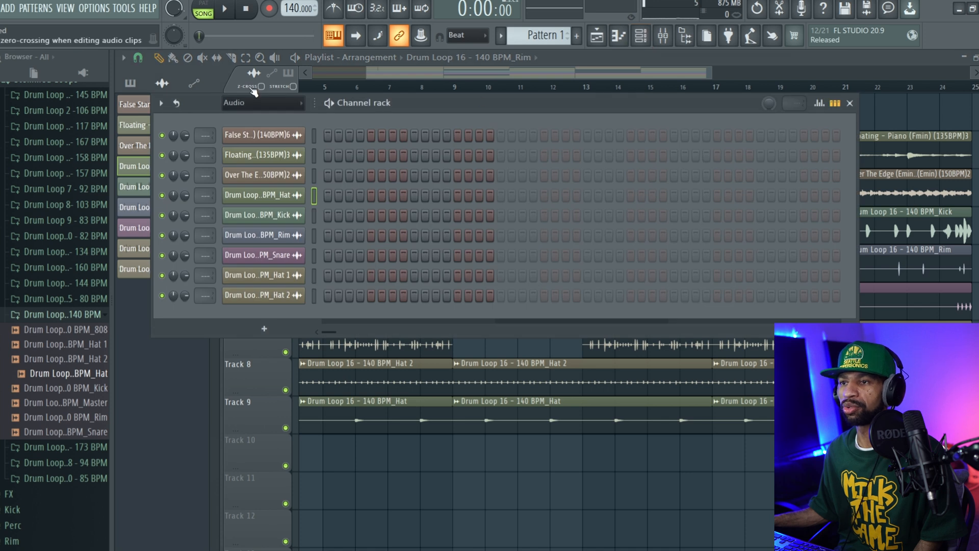
{"action": "left_click", "coordinate": [262, 103]}
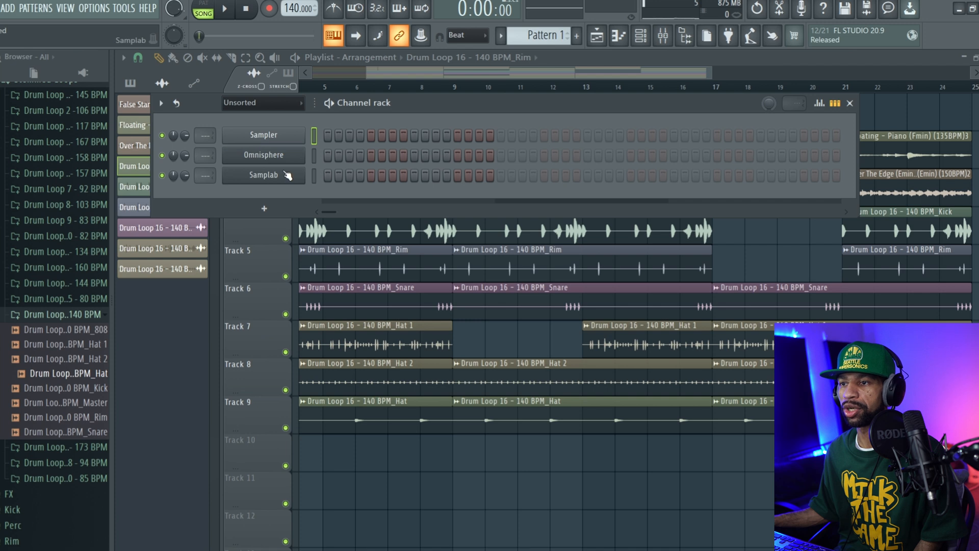
{"action": "left_click", "coordinate": [263, 175]}
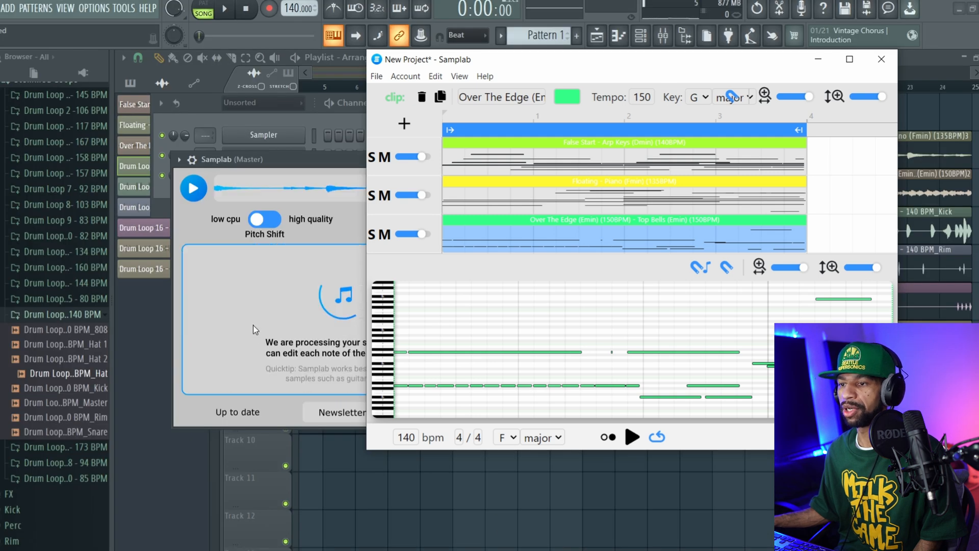
- Close the standalone Samplab project without saving changes
{"action": "left_click", "coordinate": [881, 59]}
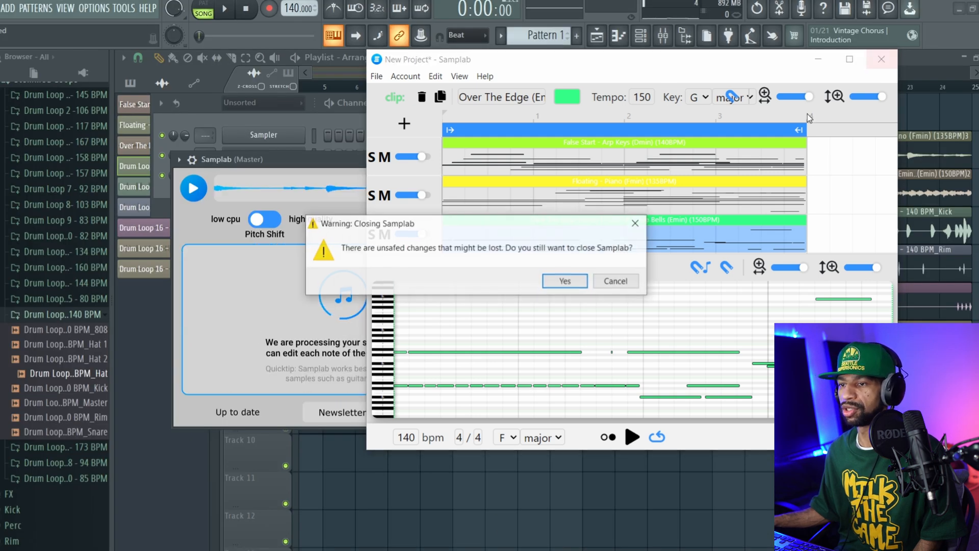
{"action": "left_click", "coordinate": [562, 280]}
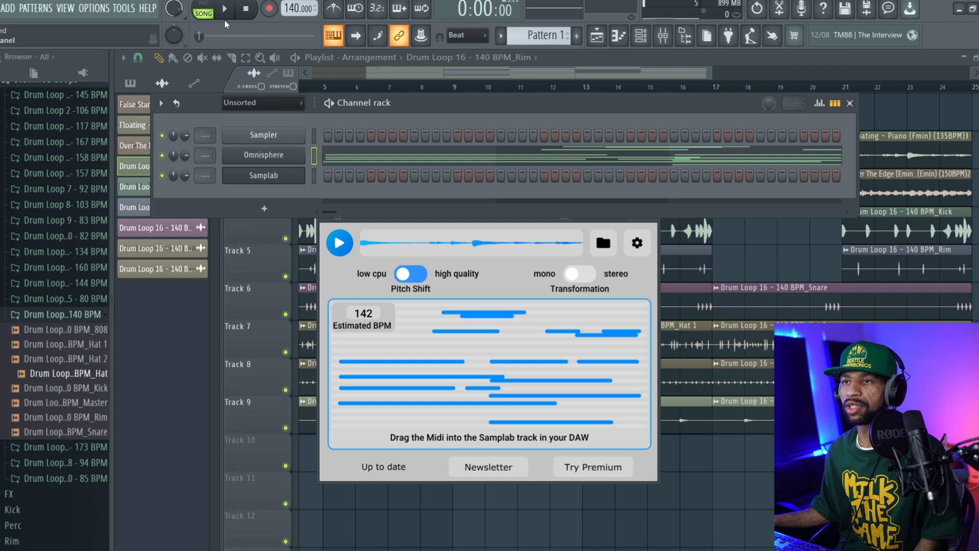
- Open Omnisphere's piano roll, audition the piano notes, then close the Channel Rack
{"action": "left_click", "coordinate": [224, 9]}
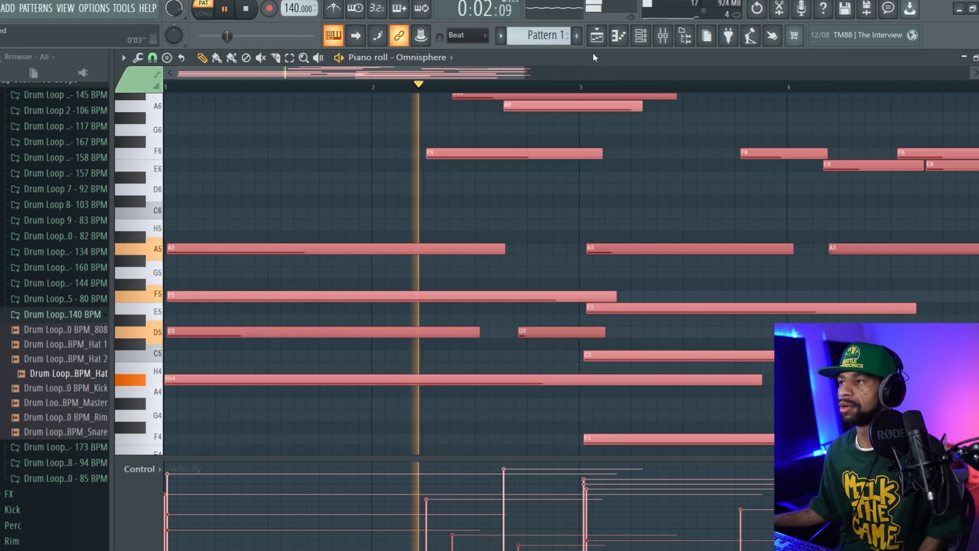
{"action": "left_click", "coordinate": [596, 36]}
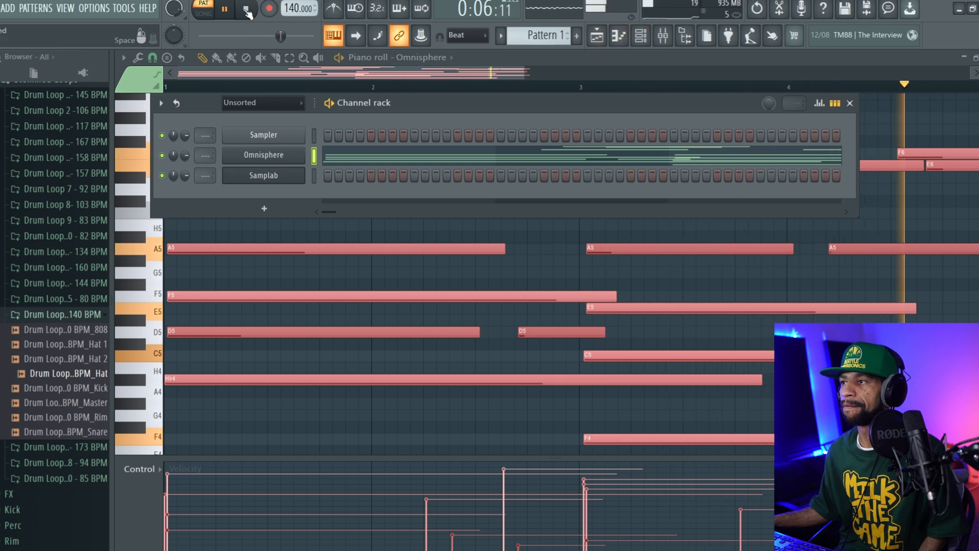
{"action": "left_click", "coordinate": [224, 10]}
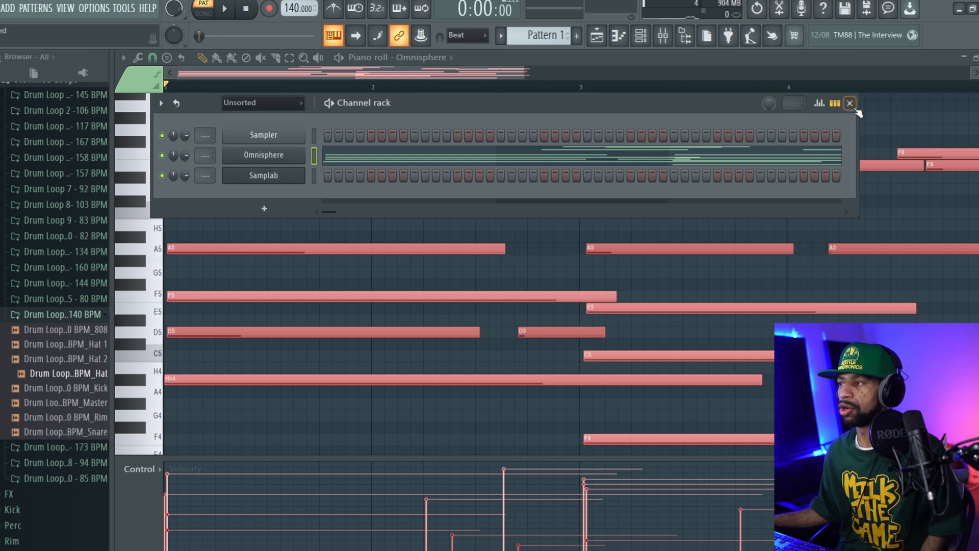
{"action": "left_click", "coordinate": [849, 103]}
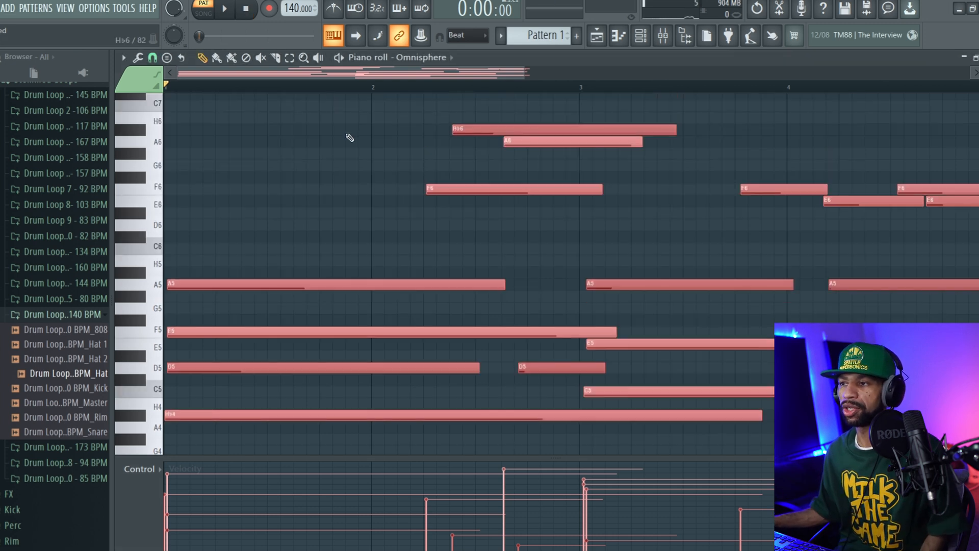